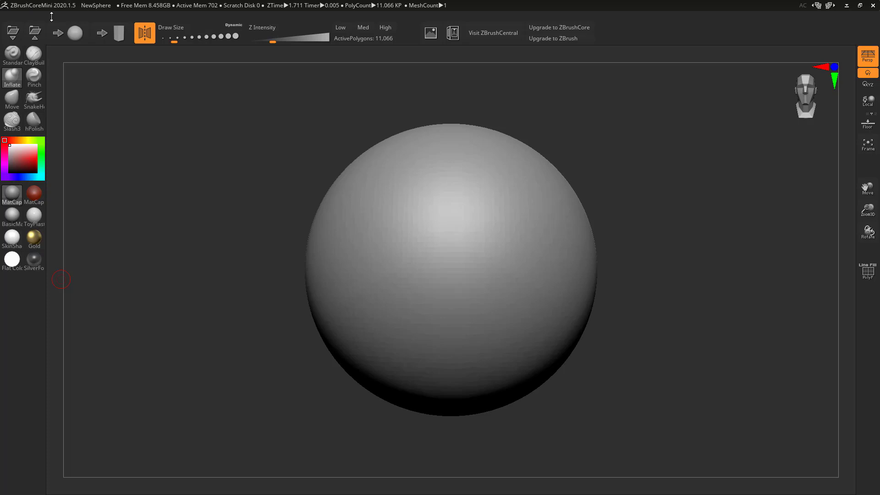
{"action": "mouse_move", "coordinate": [198, 186]}
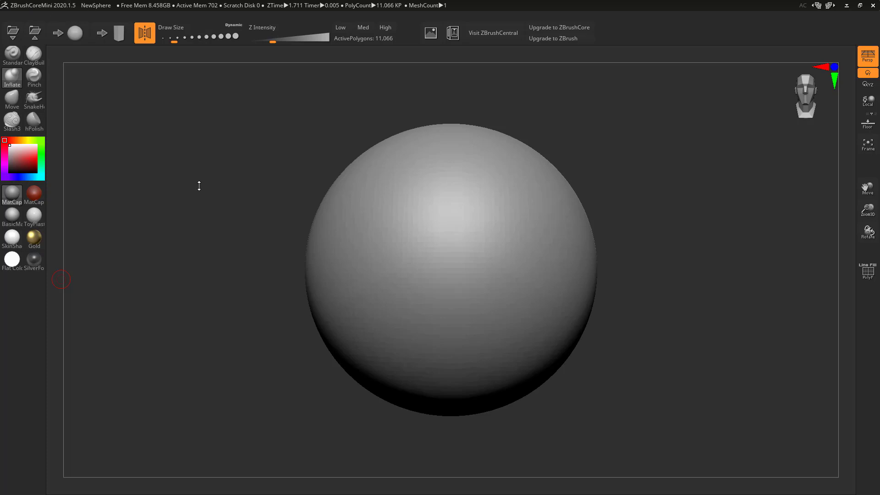
{"action": "mouse_move", "coordinate": [266, 7]}
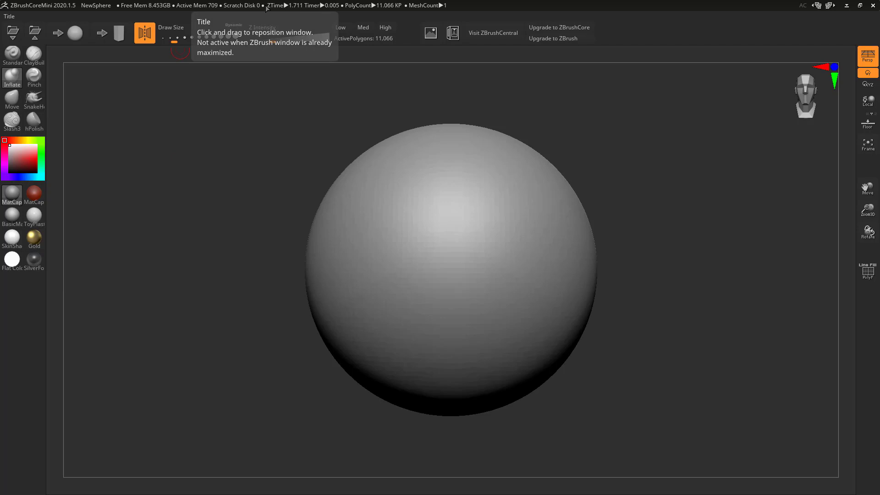
{"action": "mouse_move", "coordinate": [275, 212]}
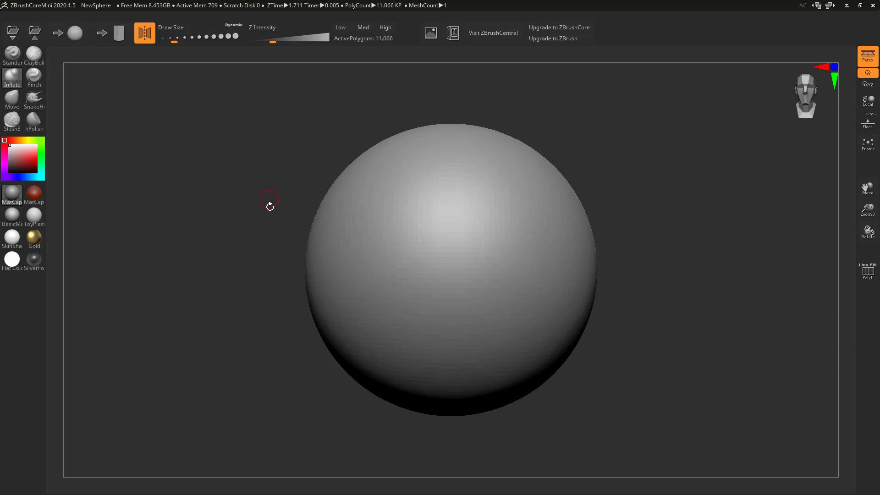
{"action": "mouse_move", "coordinate": [410, 225]}
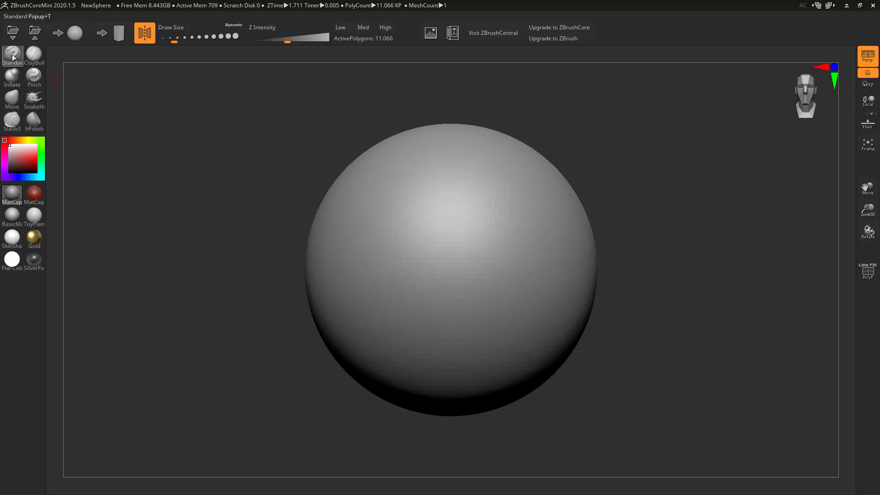
{"action": "mouse_move", "coordinate": [11, 77]}
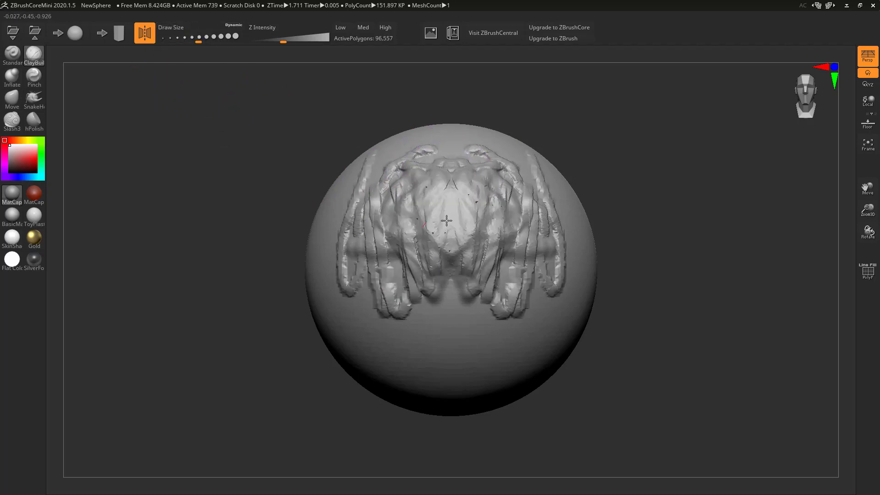
Step: Stroke the sphere with ClayBuildup, Inflate and SnakeHook into a lumpy, spiky blob
{"action": "left_click", "coordinate": [460, 255]}
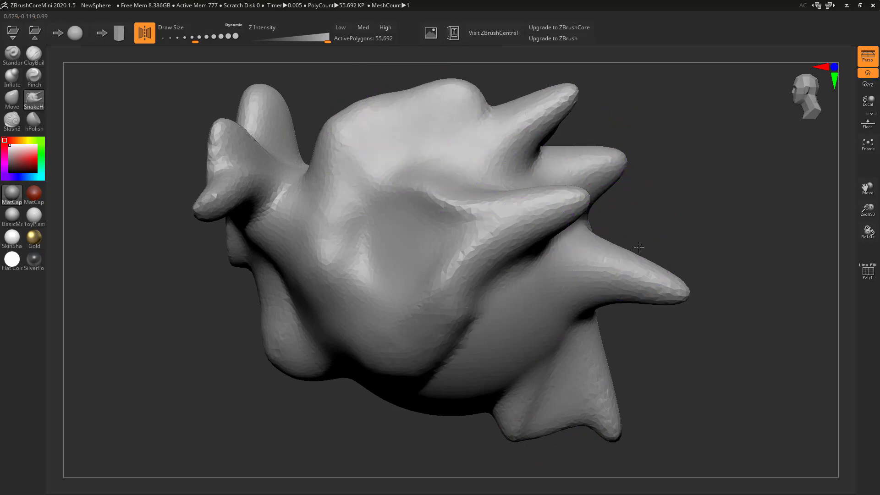
Step: Blunt one of the sharp spikes with SnakeHook while refining the blob
{"action": "left_click", "coordinate": [326, 295]}
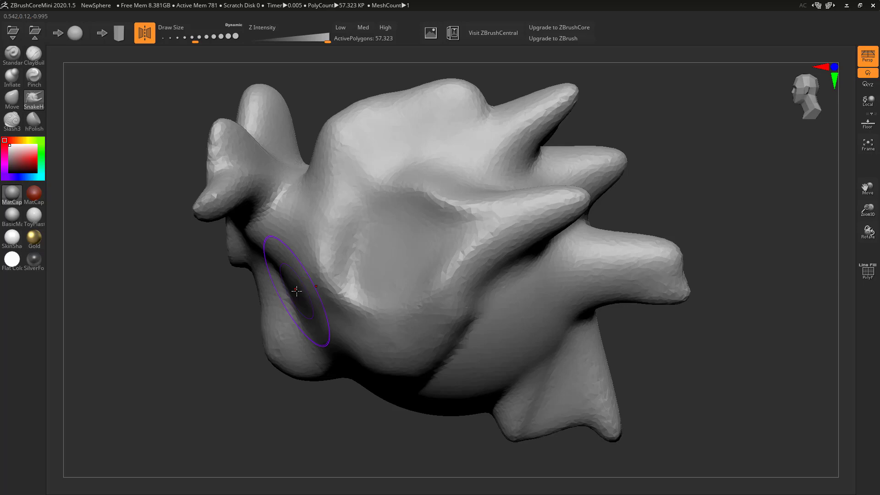
{"action": "mouse_move", "coordinate": [258, 267]}
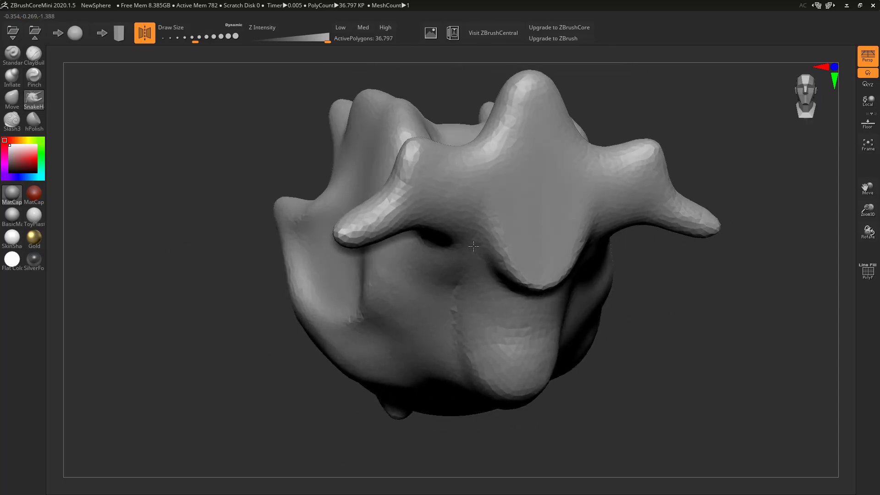
{"action": "mouse_move", "coordinate": [75, 32]}
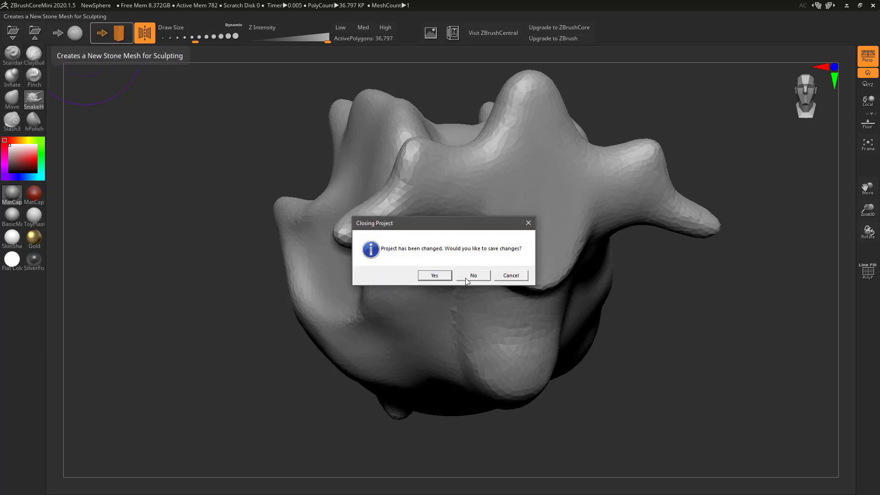
Step: Answer No to Closing Project so the new stone with nose and lips loads unsaved
{"action": "left_click", "coordinate": [473, 275]}
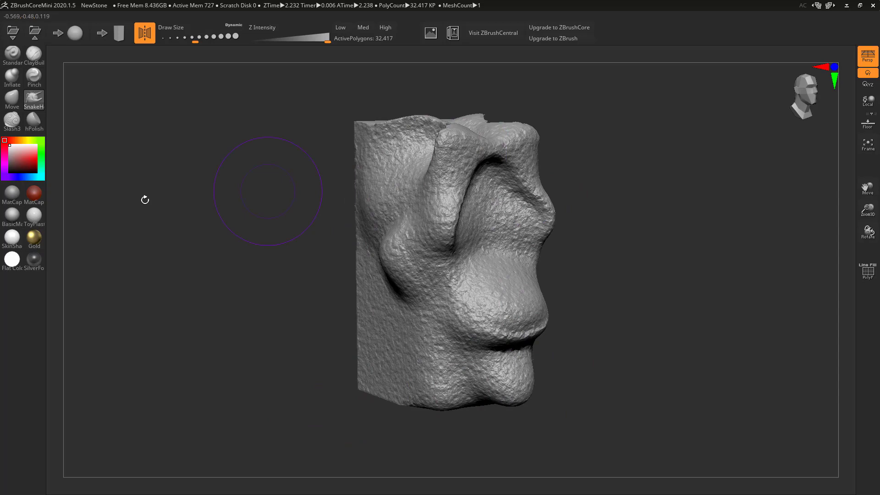
{"action": "mouse_move", "coordinate": [175, 269]}
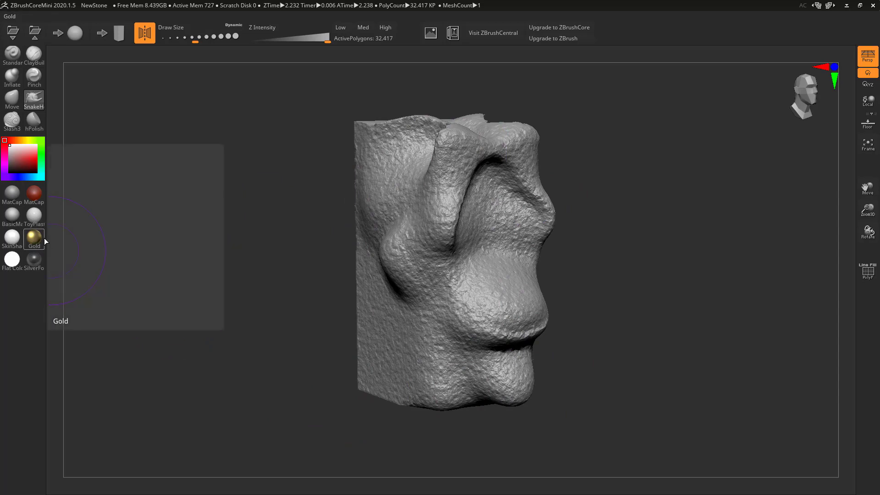
Step: Try the Gold and Flat Color materials on the stone before settling on a red MatCap
{"action": "left_click", "coordinate": [12, 258]}
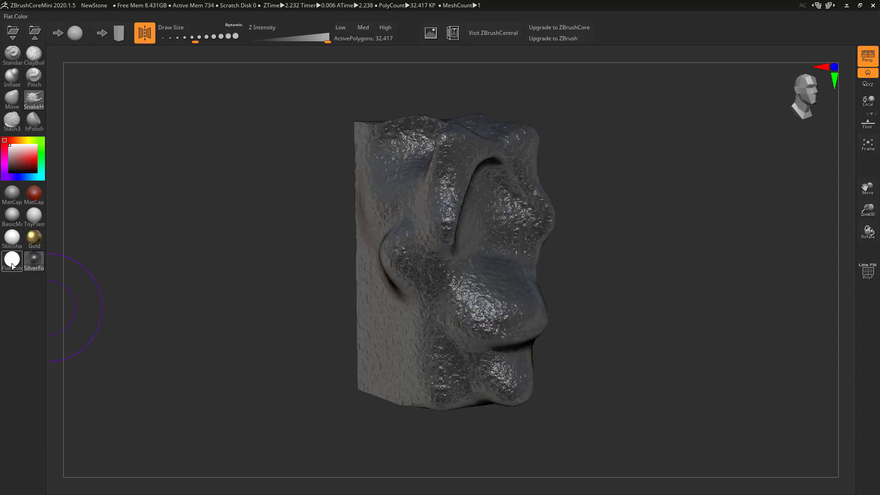
{"action": "left_click", "coordinate": [33, 192]}
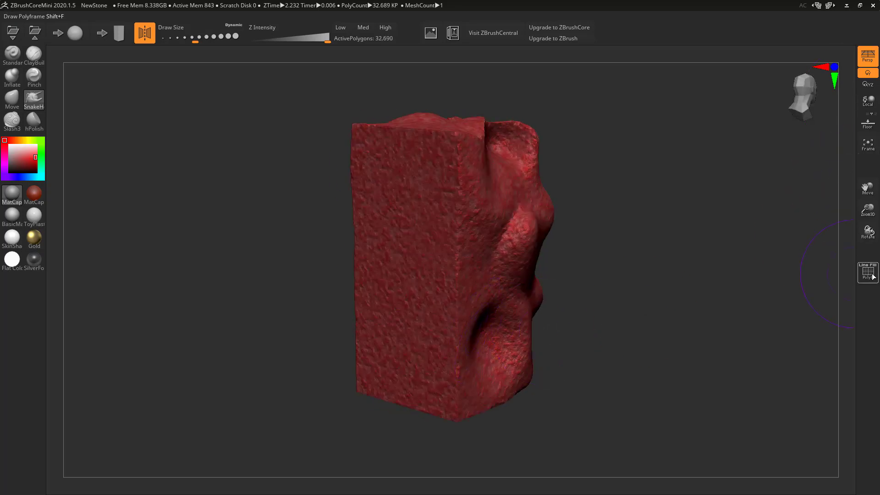
Step: Rotate the red stone between ClayBuildup strokes while shaping its face-like centre
{"action": "left_click", "coordinate": [867, 272]}
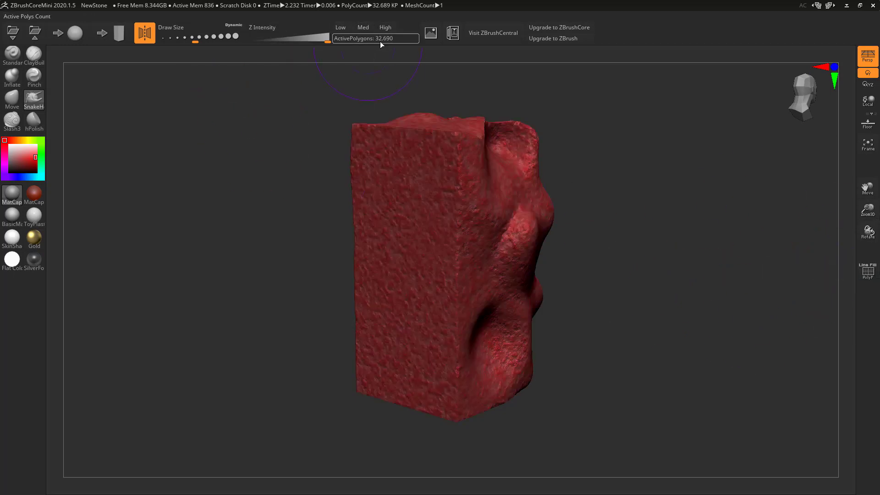
{"action": "mouse_move", "coordinate": [386, 27]}
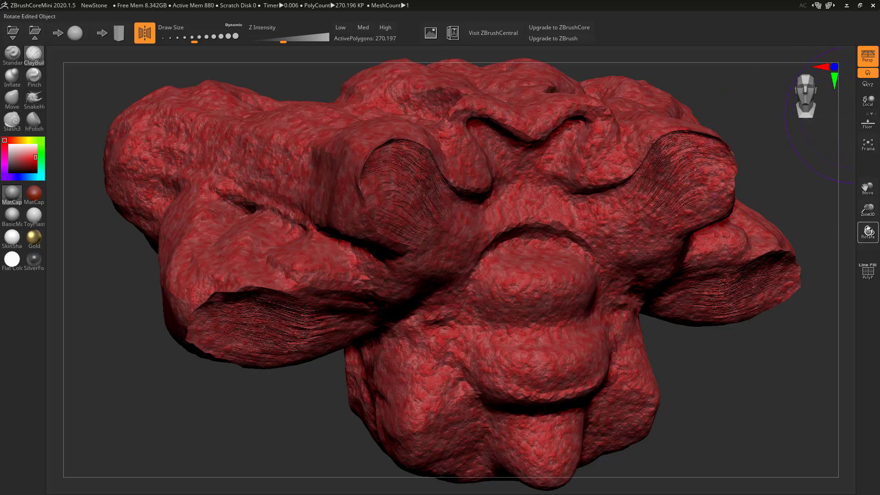
{"action": "mouse_move", "coordinate": [867, 209]}
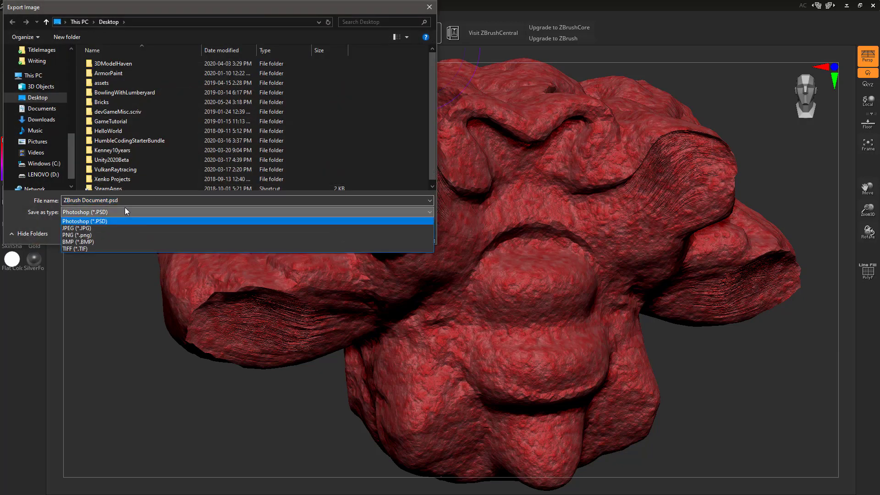
{"action": "mouse_move", "coordinate": [150, 228]}
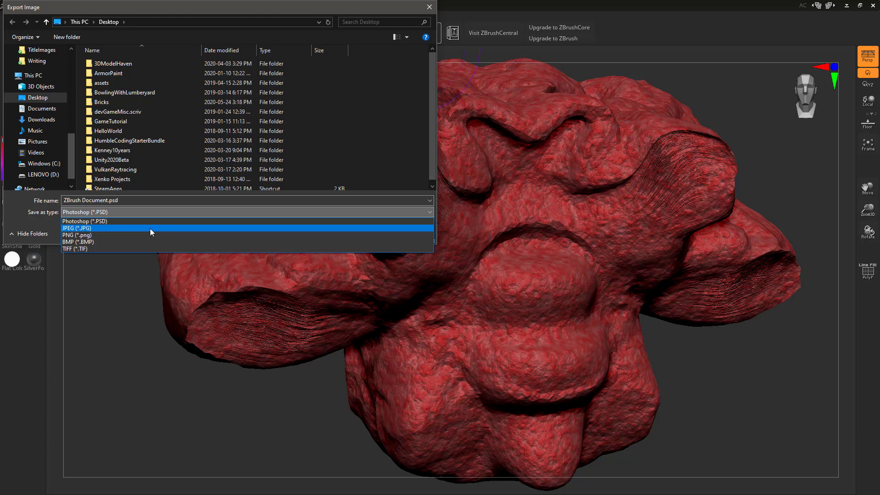
Step: Leave the image Save as type unchanged and cancel the Export Image dialog
{"action": "left_click", "coordinate": [85, 221]}
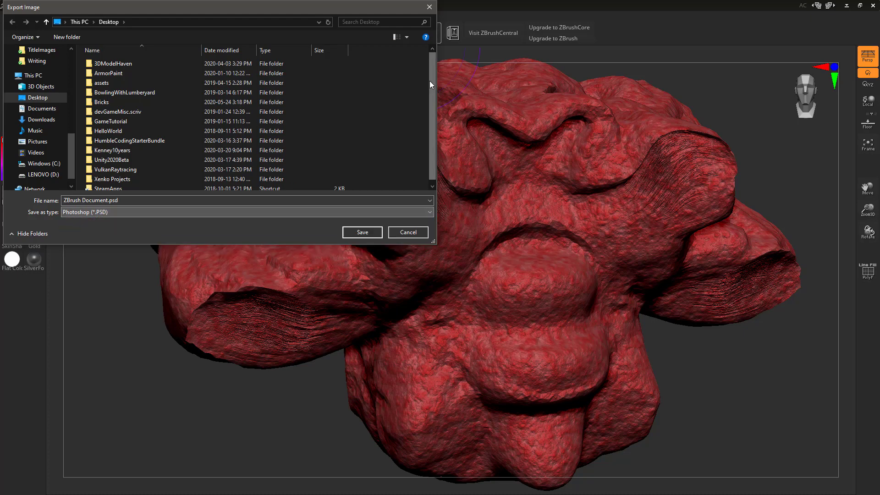
{"action": "left_click", "coordinate": [408, 232]}
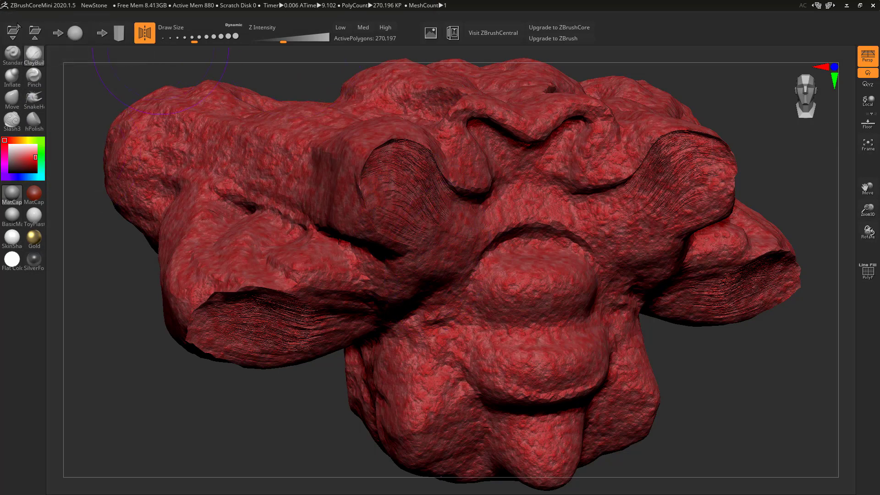
{"action": "mouse_move", "coordinate": [34, 33]}
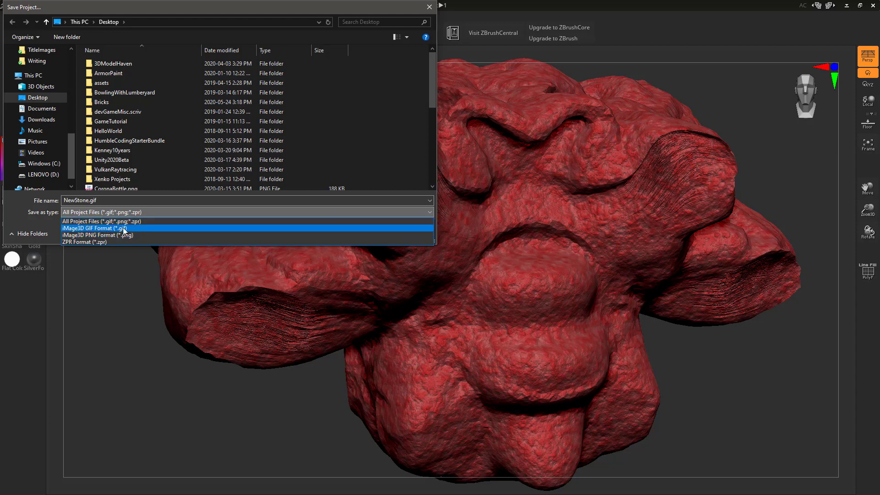
Step: Cancel Save Project, export the sculpt as 3DPrint.OBJ on the Desktop replacing the old file, and switch to Blender
{"action": "left_click", "coordinate": [103, 221]}
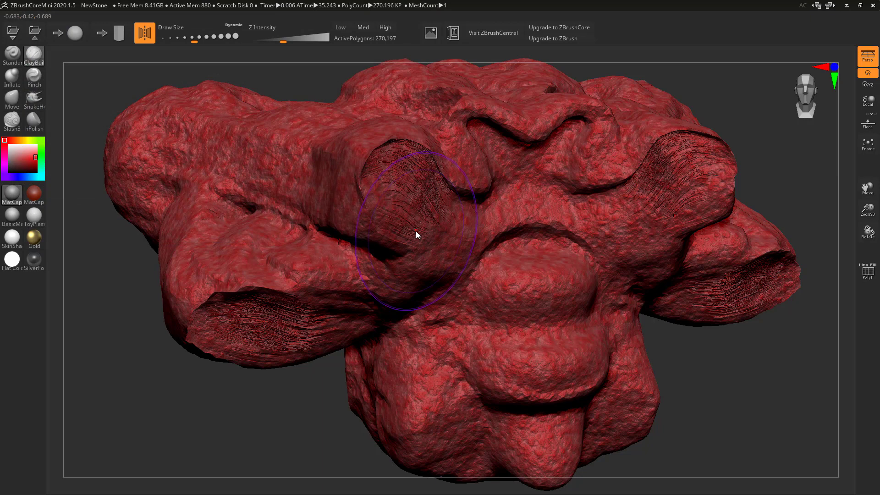
{"action": "left_click", "coordinate": [430, 32]}
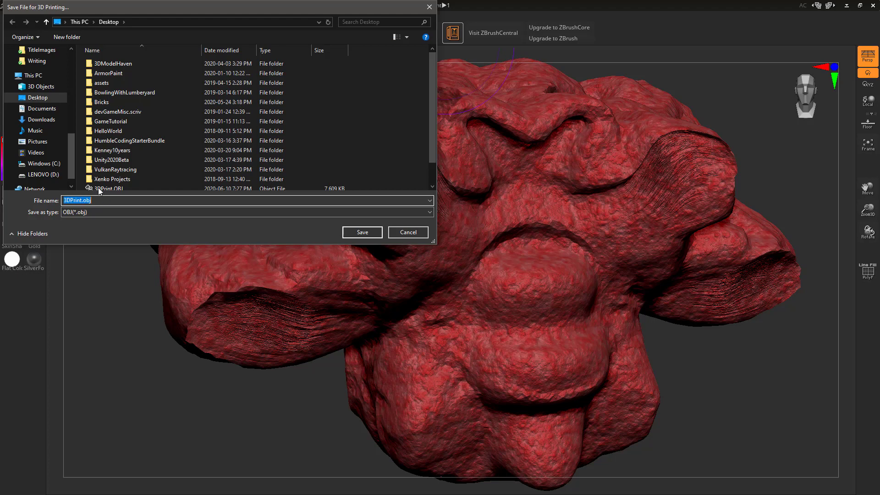
{"action": "left_click", "coordinate": [362, 232]}
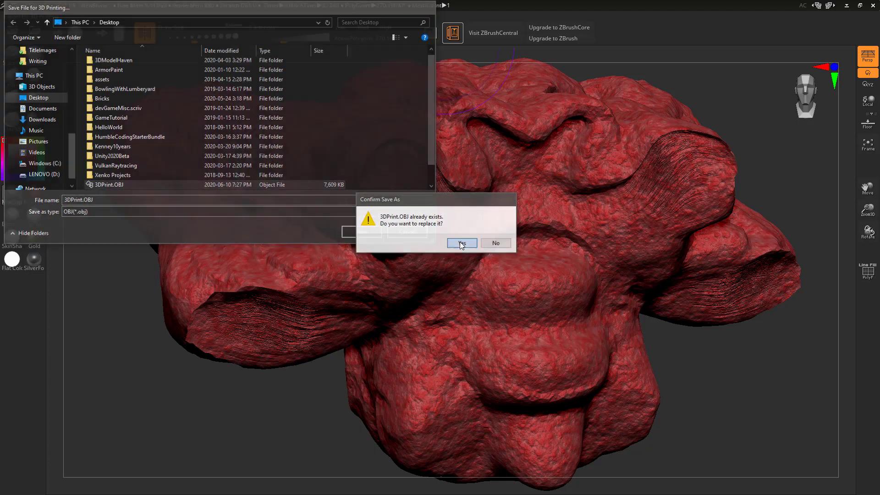
{"action": "left_click", "coordinate": [461, 243]}
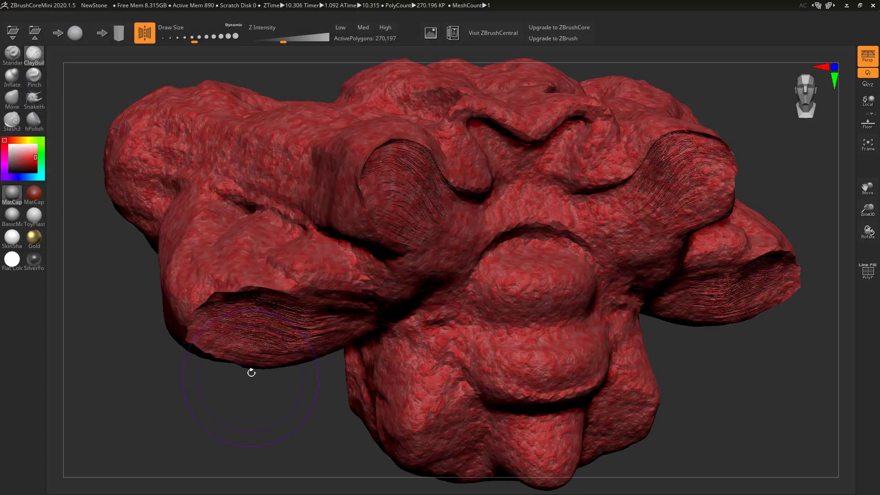
{"action": "key", "text": "alt+tab"}
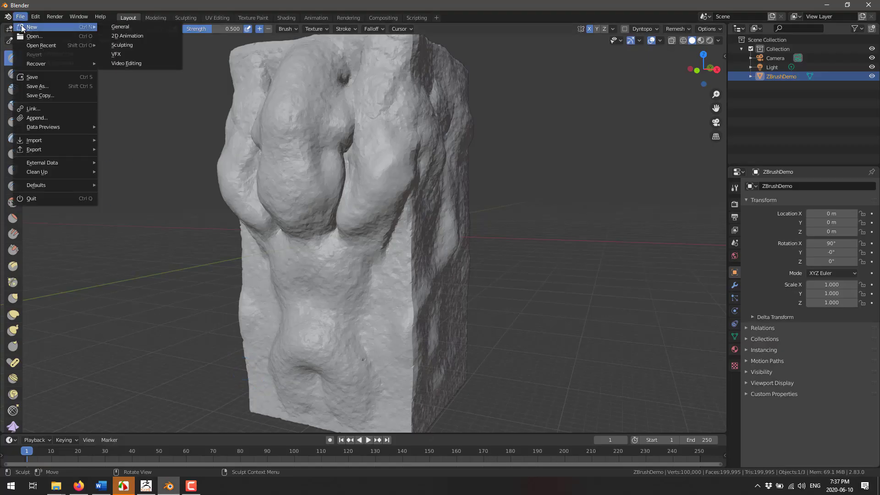
Step: Start a new General scene discarding changes and import the 3DPrint Wavefront OBJ
{"action": "left_click", "coordinate": [31, 27]}
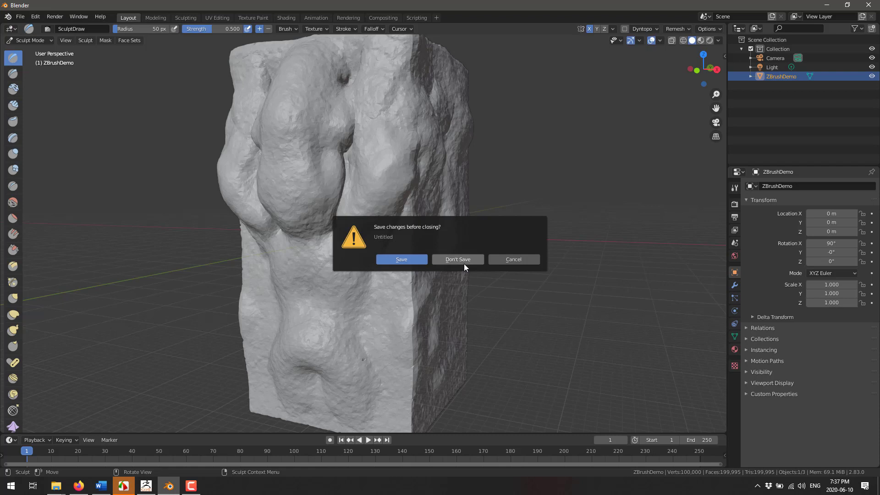
{"action": "left_click", "coordinate": [457, 260]}
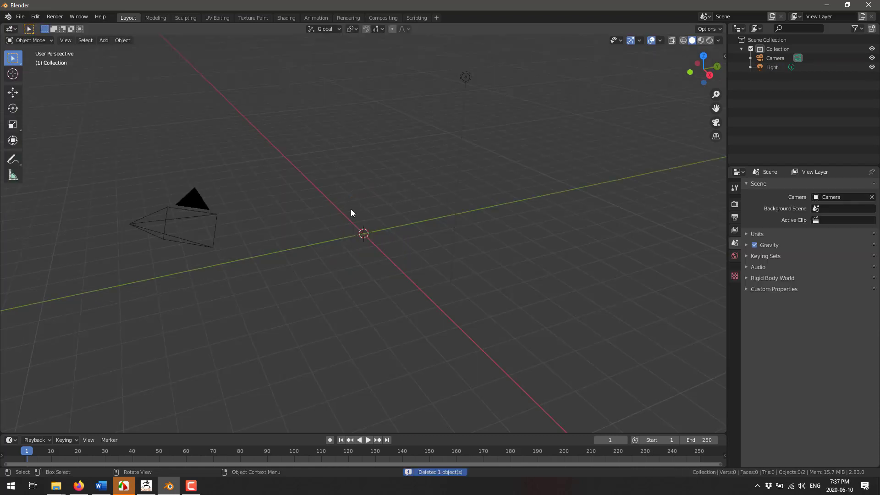
{"action": "left_click", "coordinate": [20, 17]}
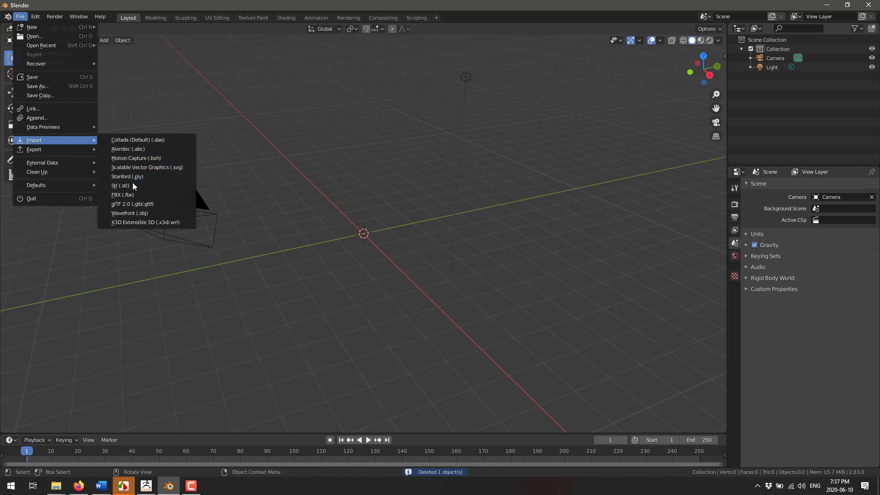
{"action": "left_click", "coordinate": [129, 213]}
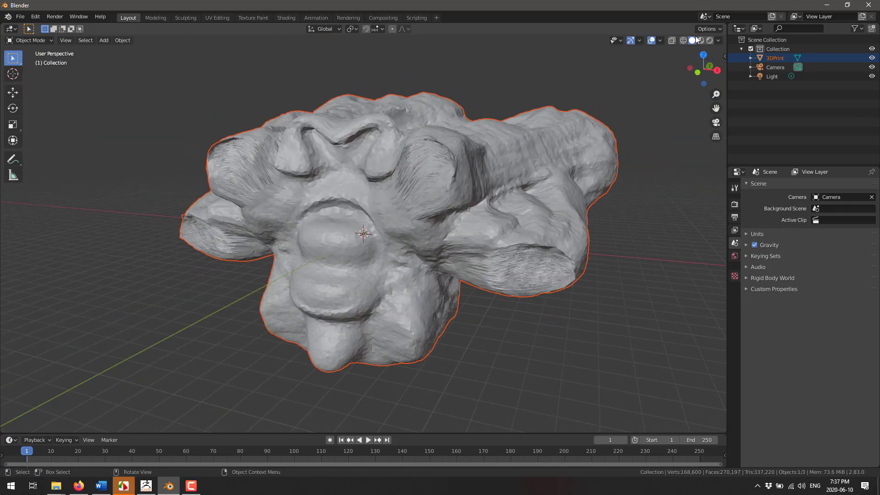
Step: Select the imported 3DPrint mesh, enter Sculpt Mode with the Grab brush, then return to ZBrushCoreMini
{"action": "left_click", "coordinate": [700, 40]}
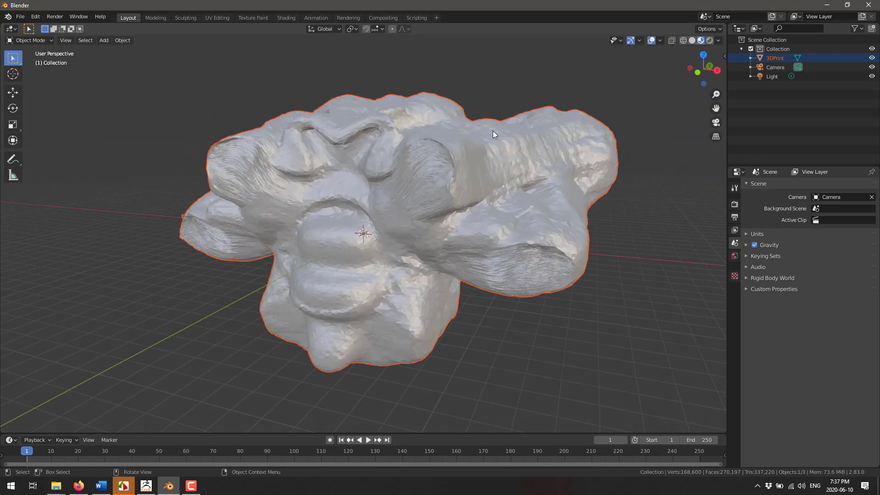
{"action": "left_click", "coordinate": [692, 40]}
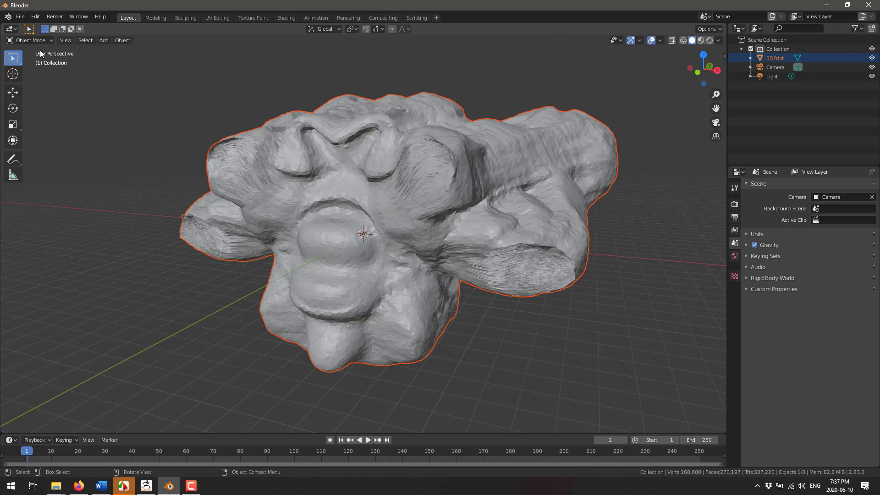
{"action": "left_click", "coordinate": [733, 273]}
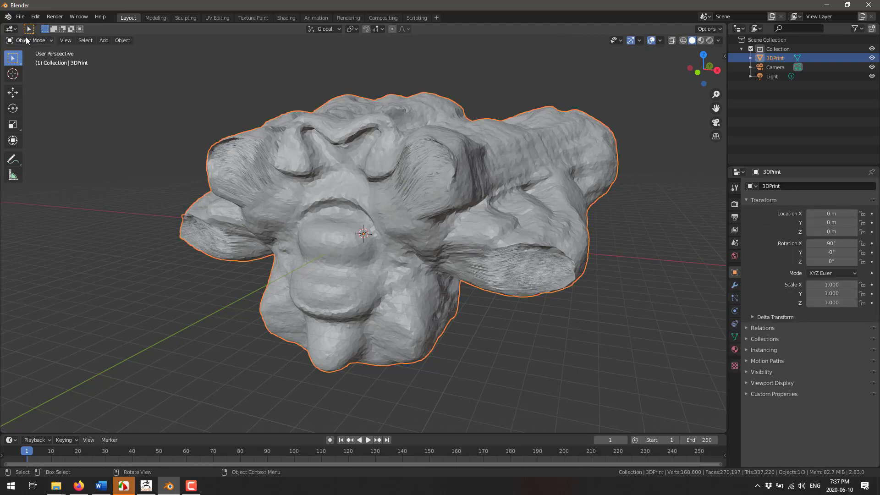
{"action": "left_click", "coordinate": [30, 40]}
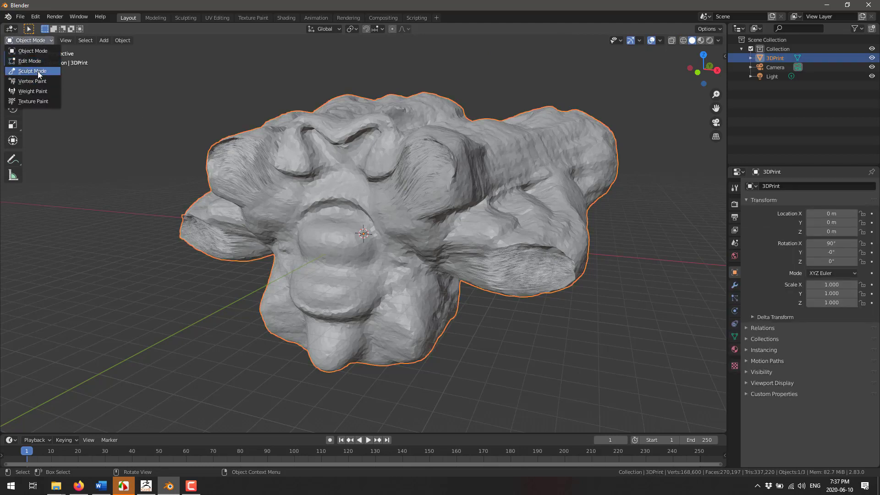
{"action": "left_click", "coordinate": [32, 70]}
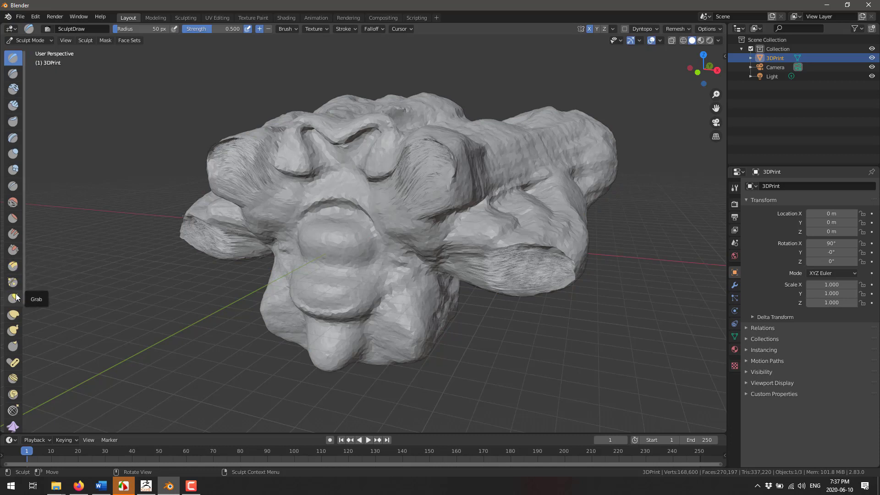
{"action": "left_click", "coordinate": [12, 298]}
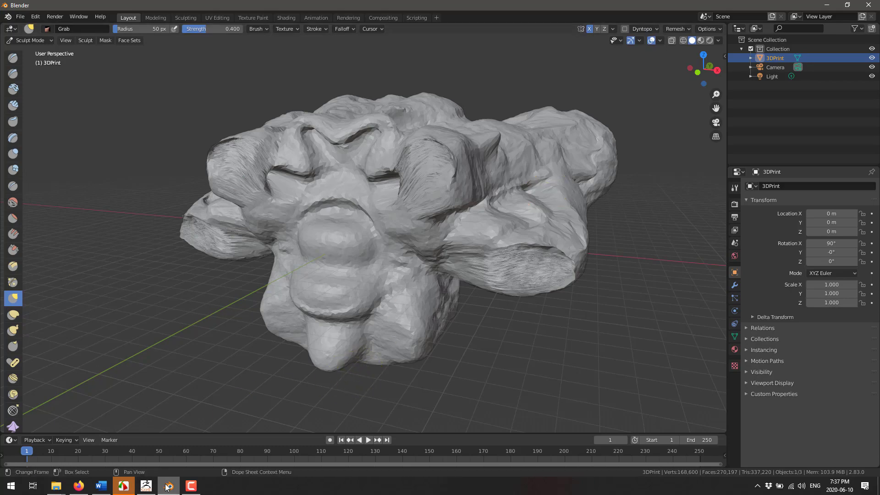
{"action": "left_click", "coordinate": [168, 485]}
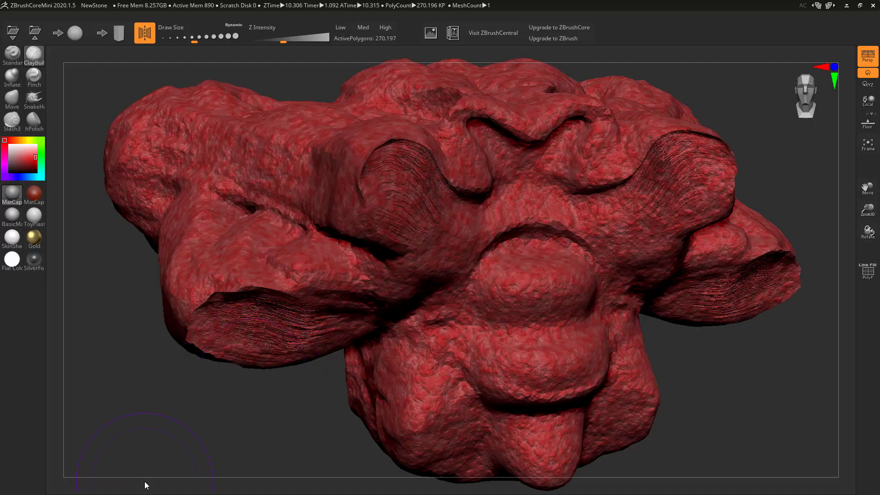
{"action": "mouse_move", "coordinate": [336, 264]}
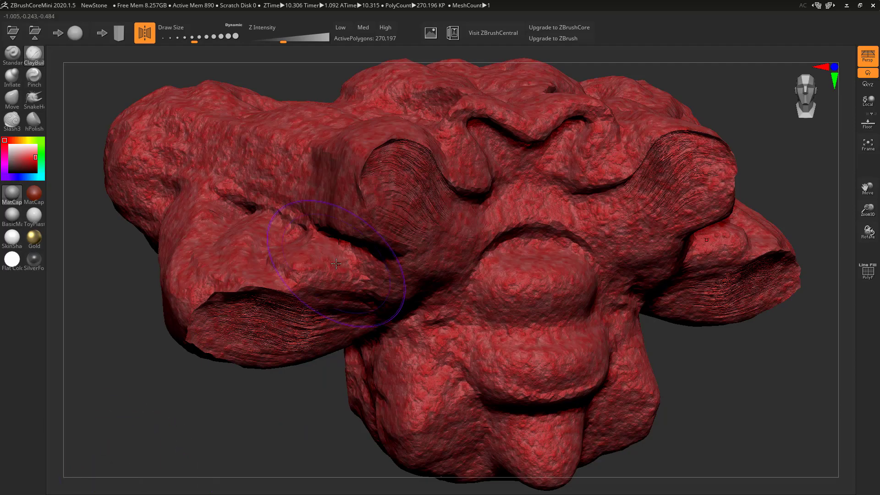
Step: Bring up the EULA in Word and scroll down to the section 2.5 educational-use clause
{"action": "left_click", "coordinate": [100, 485]}
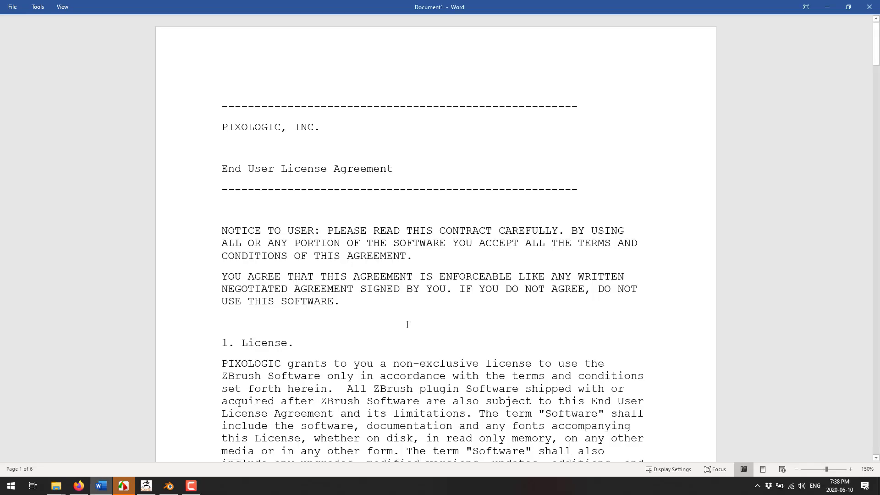
{"action": "mouse_move", "coordinate": [399, 329]}
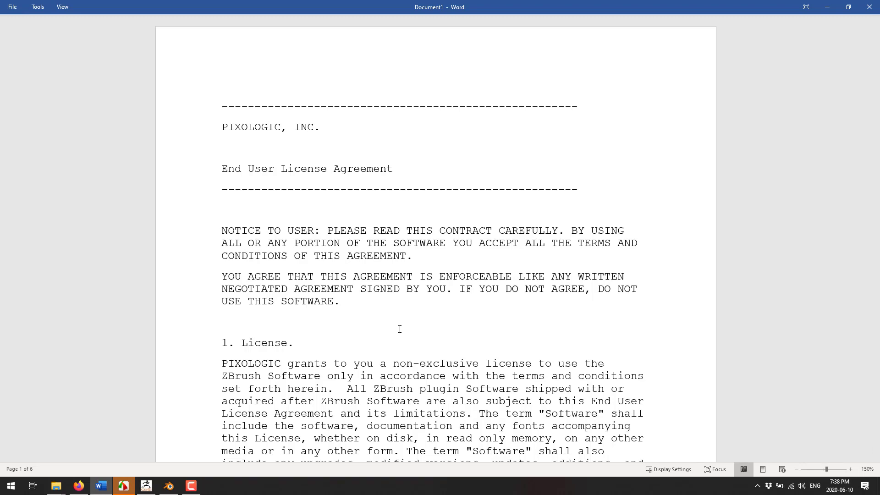
{"action": "scroll", "scroll_direction": "down", "scroll_amount": 3}
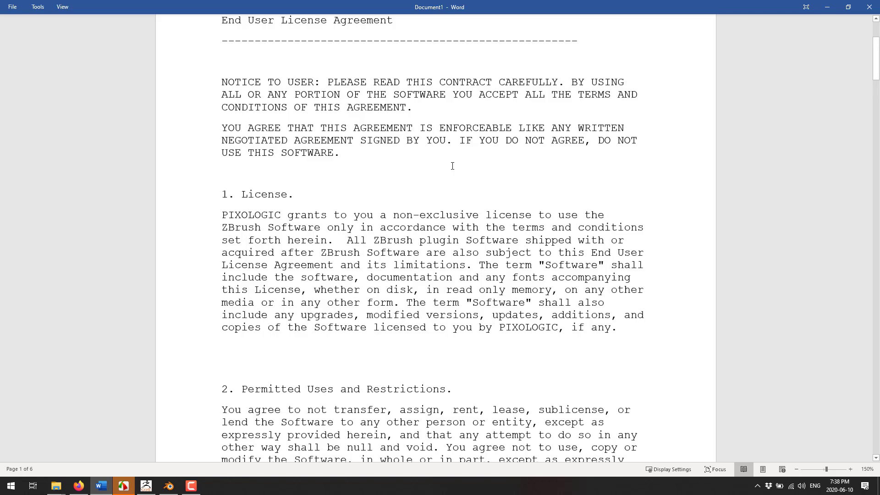
{"action": "scroll", "scroll_direction": "down", "scroll_amount": 3}
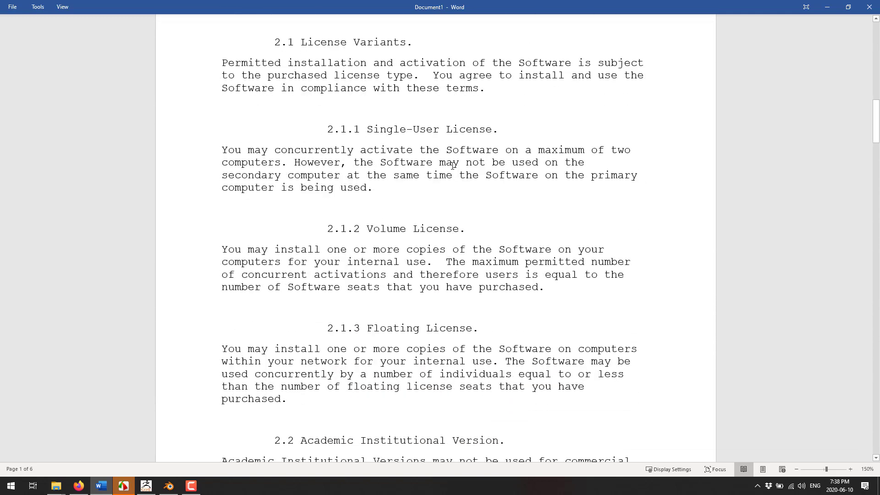
{"action": "scroll", "scroll_direction": "down", "scroll_amount": 3}
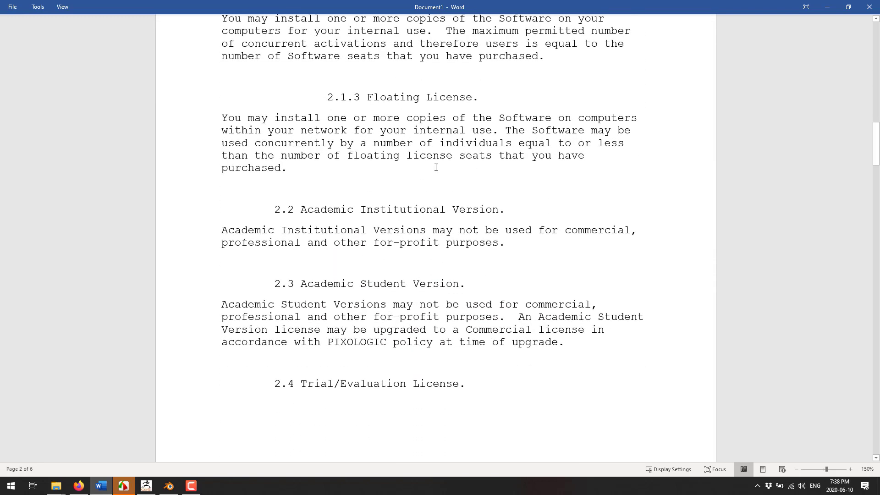
{"action": "scroll", "scroll_direction": "down", "scroll_amount": 3}
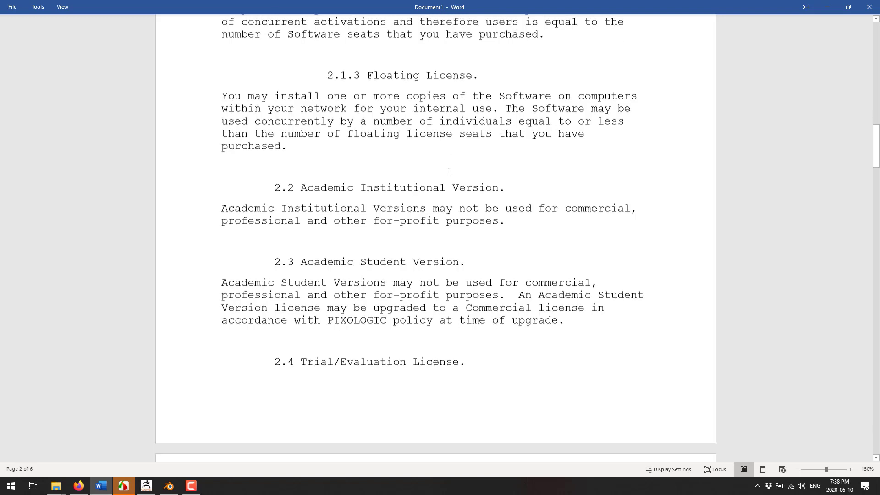
{"action": "scroll", "scroll_direction": "down", "scroll_amount": 3}
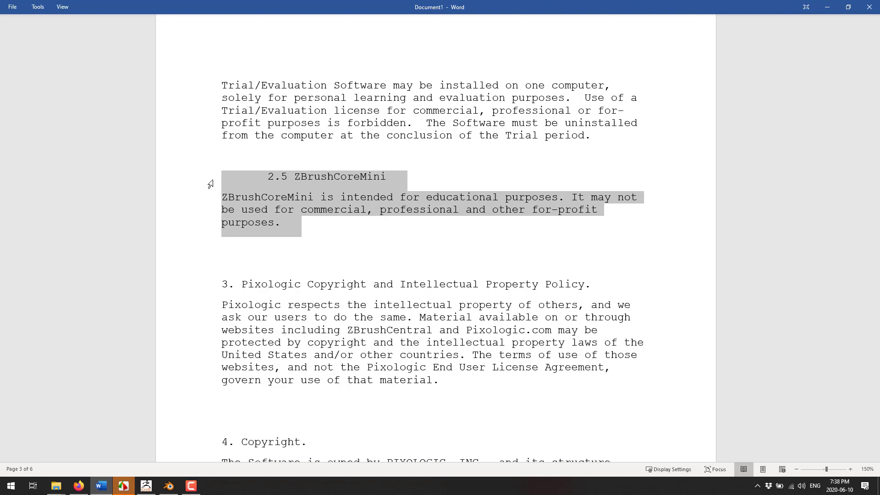
{"action": "mouse_move", "coordinate": [212, 267]}
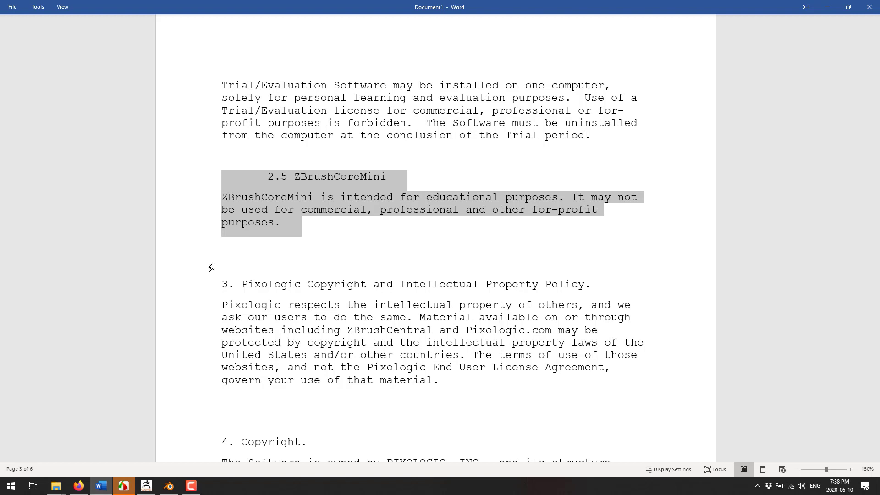
{"action": "mouse_move", "coordinate": [176, 260]}
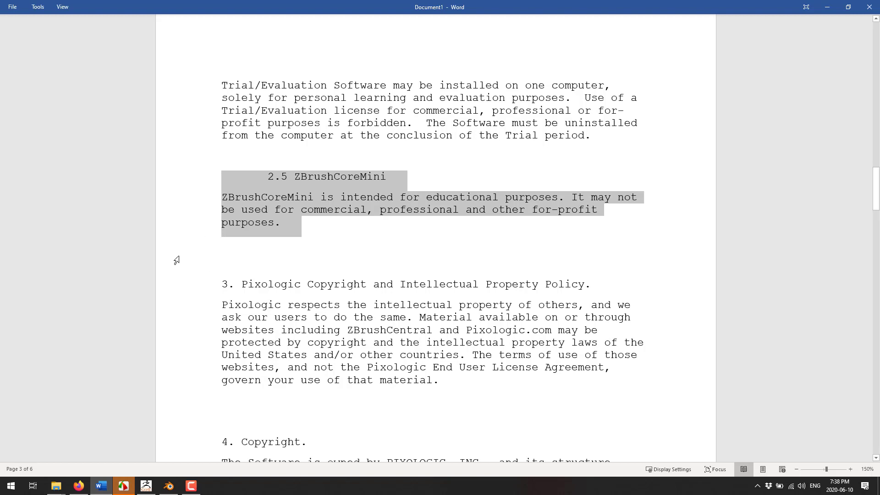
{"action": "mouse_move", "coordinate": [595, 269]}
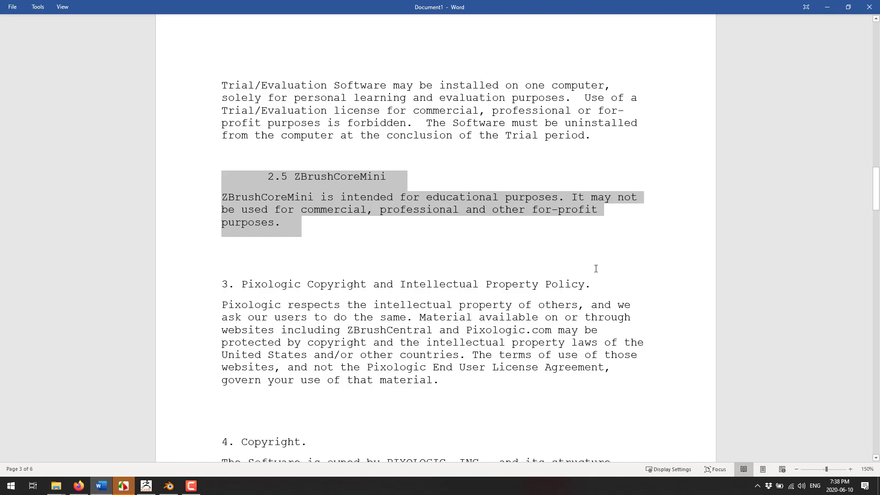
Step: Flip between the ZBrushCoreMini sculpt and the Word clause, ending on the window overview
{"action": "left_click", "coordinate": [123, 486]}
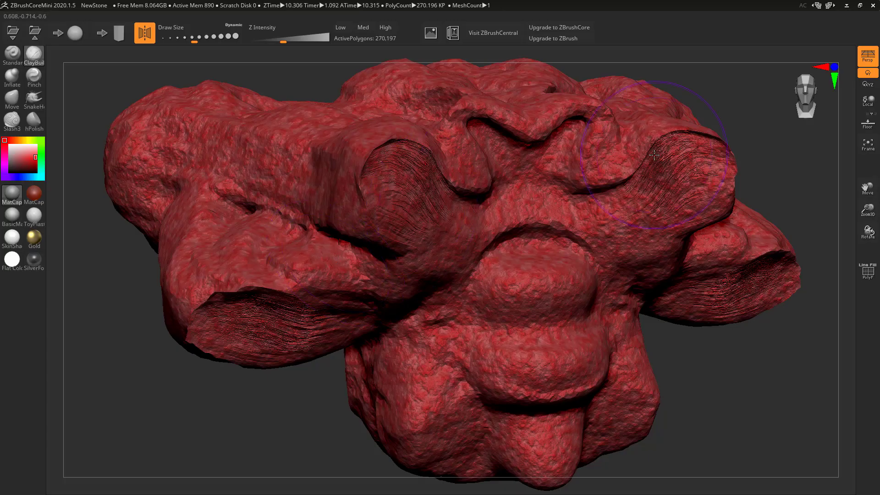
{"action": "mouse_move", "coordinate": [469, 245]}
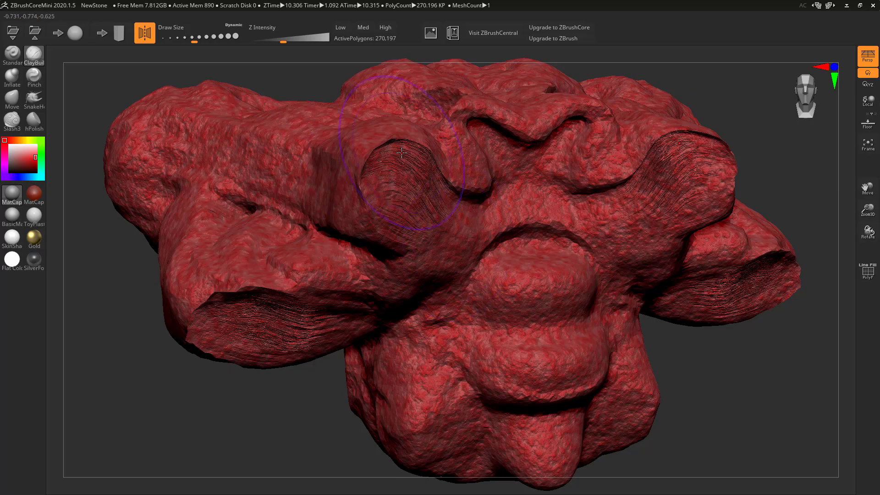
{"action": "left_click", "coordinate": [100, 486]}
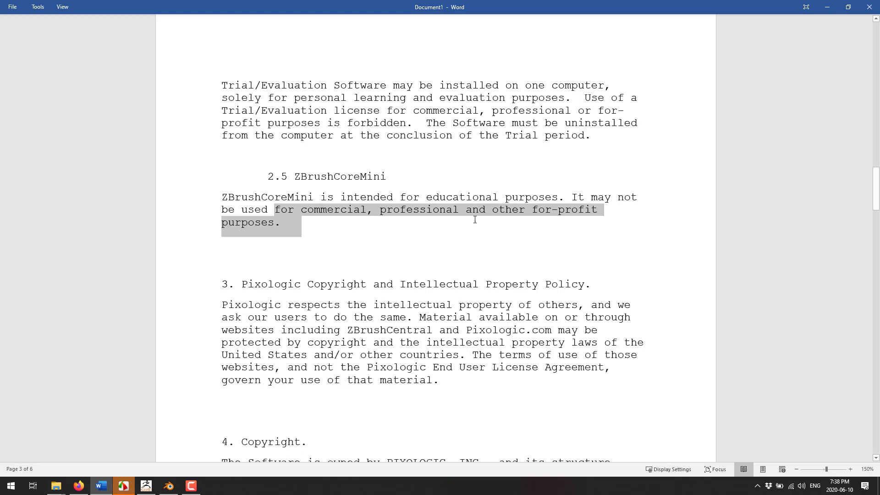
{"action": "left_click", "coordinate": [443, 209]}
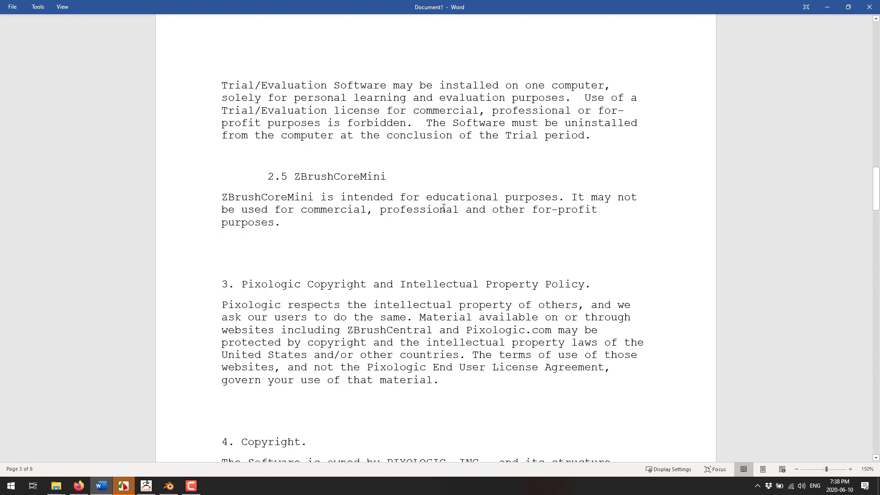
{"action": "mouse_move", "coordinate": [427, 197]}
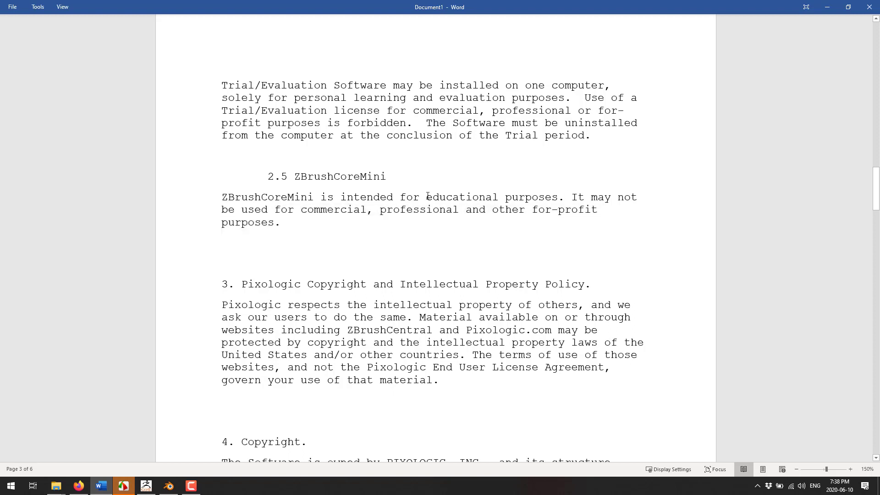
{"action": "mouse_move", "coordinate": [138, 404]}
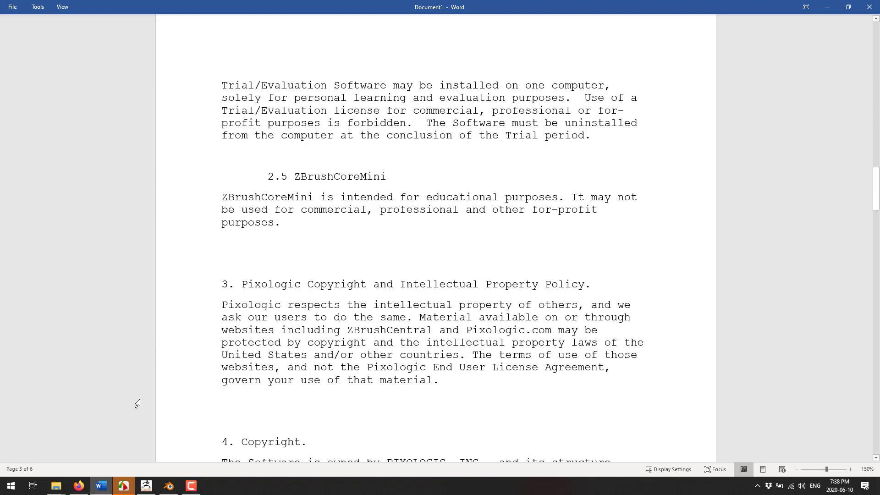
{"action": "left_click", "coordinate": [123, 486]}
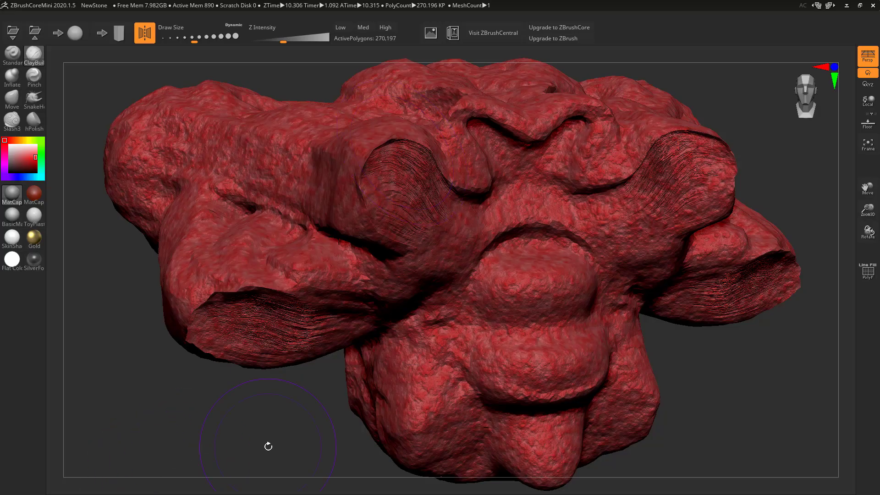
{"action": "mouse_move", "coordinate": [423, 166]}
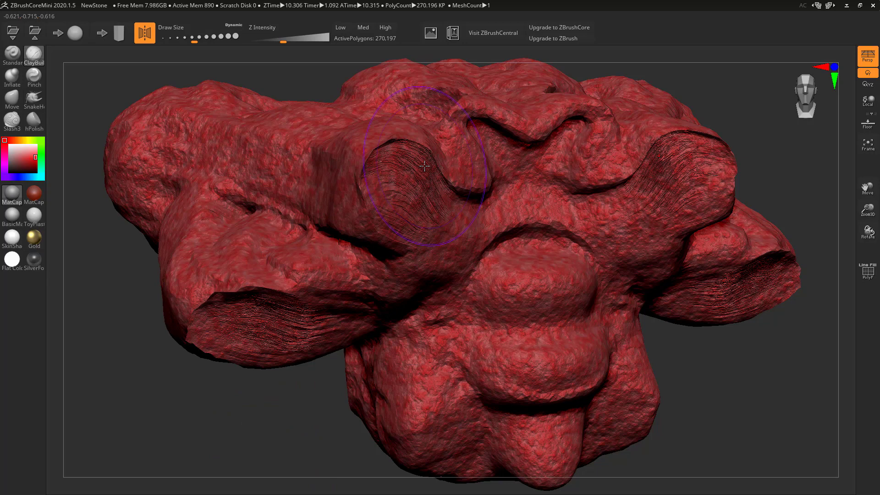
{"action": "mouse_move", "coordinate": [455, 145]}
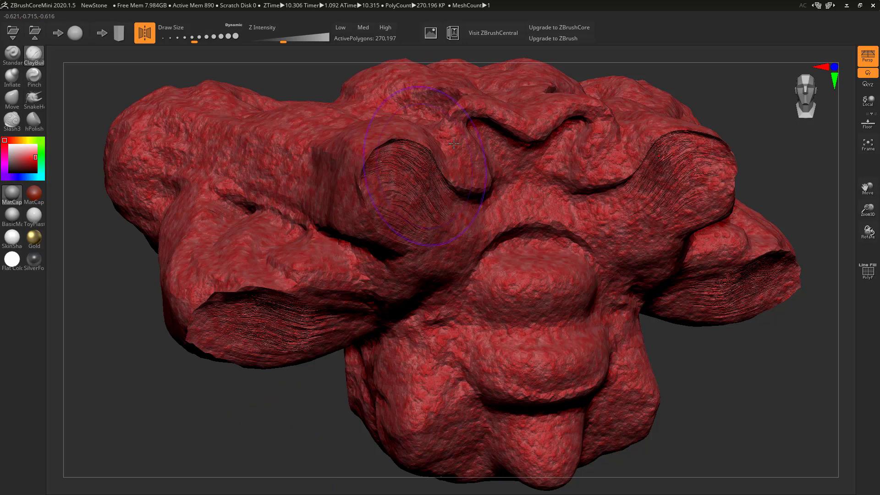
{"action": "mouse_move", "coordinate": [559, 27]}
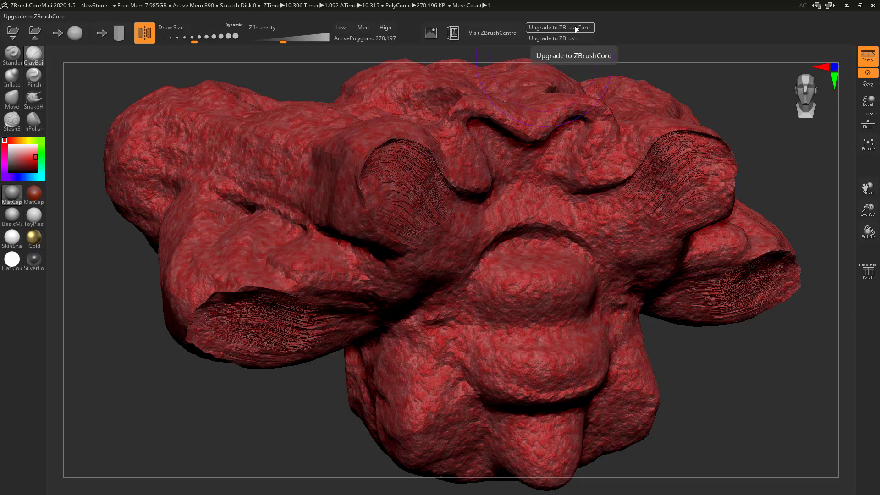
{"action": "mouse_move", "coordinate": [559, 38]}
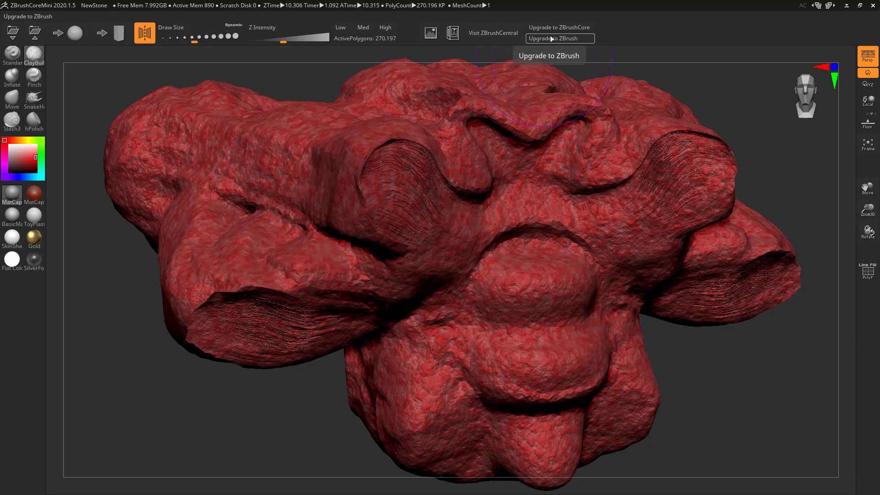
{"action": "key", "text": "alt+tab"}
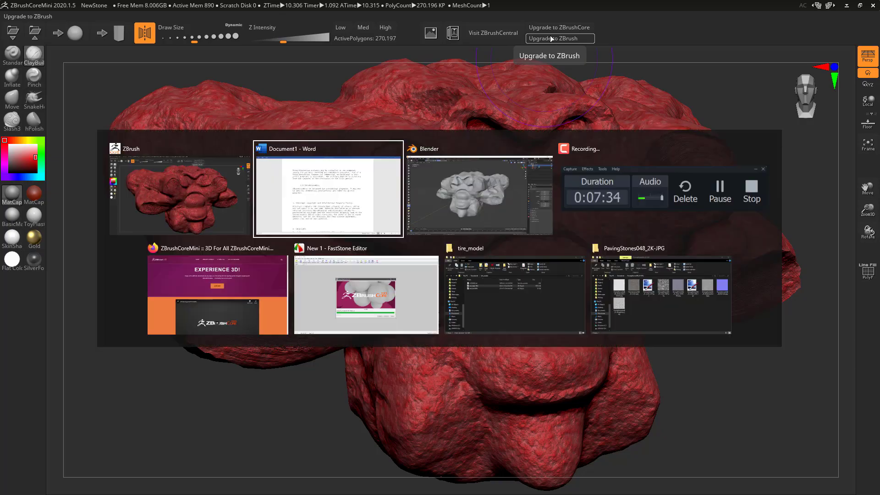
Step: Read down the ZBrushCoreMini page through the iMage3D and no-ads-or-subscriptions text
{"action": "left_click", "coordinate": [478, 188]}
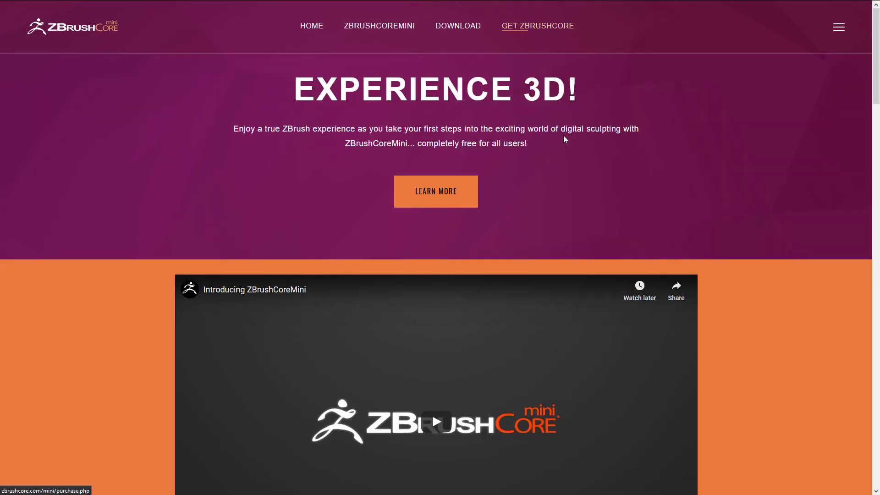
{"action": "mouse_move", "coordinate": [622, 138]}
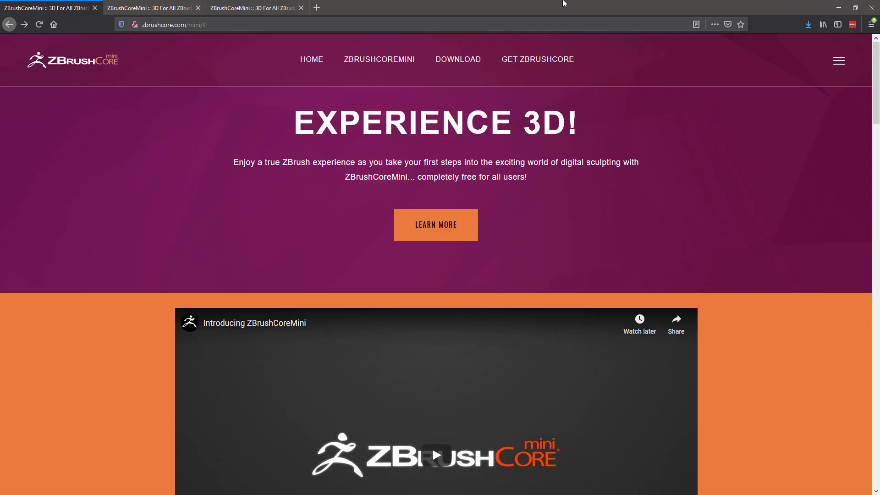
{"action": "scroll", "scroll_direction": "down", "scroll_amount": 3}
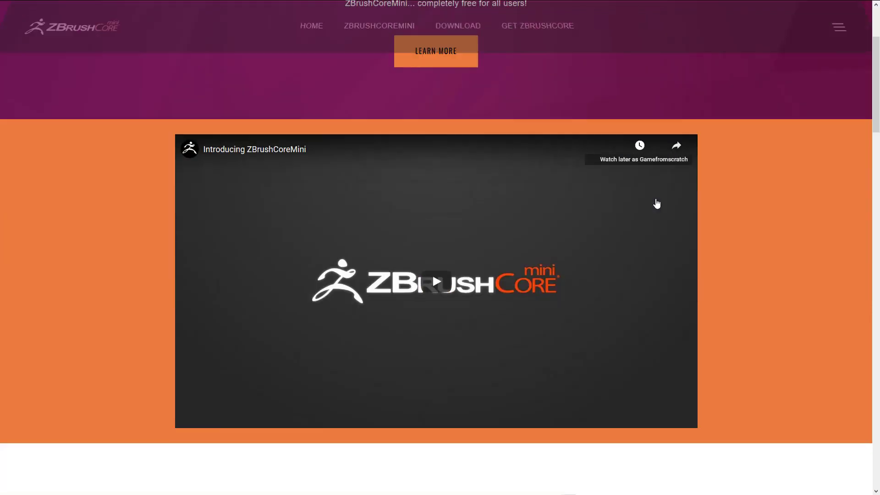
{"action": "scroll", "scroll_direction": "down", "scroll_amount": 3}
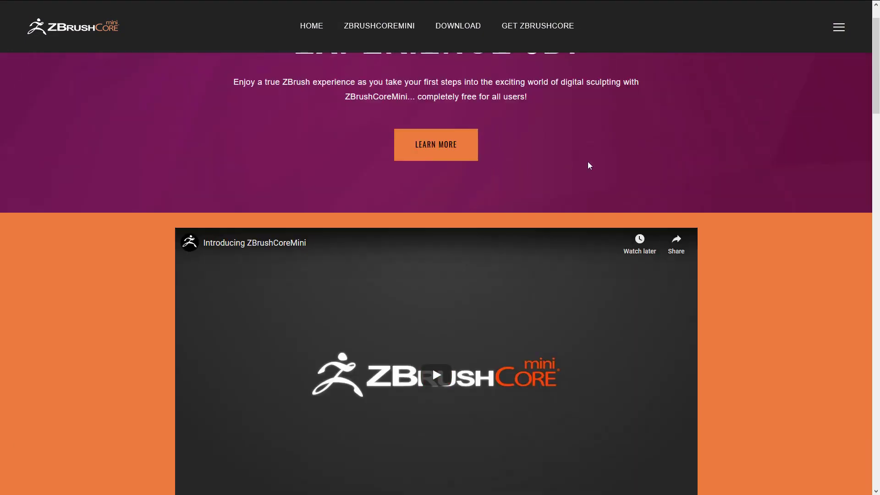
{"action": "scroll", "scroll_direction": "up", "scroll_amount": 3}
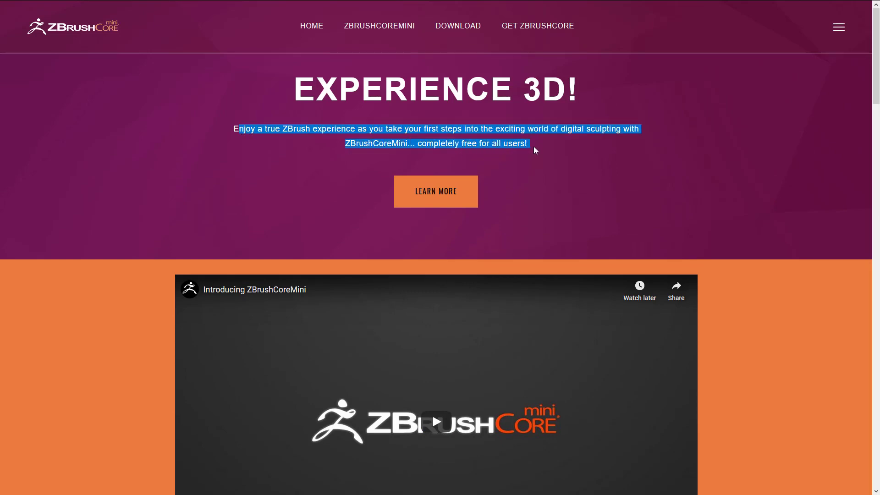
{"action": "scroll", "scroll_direction": "down", "scroll_amount": 3}
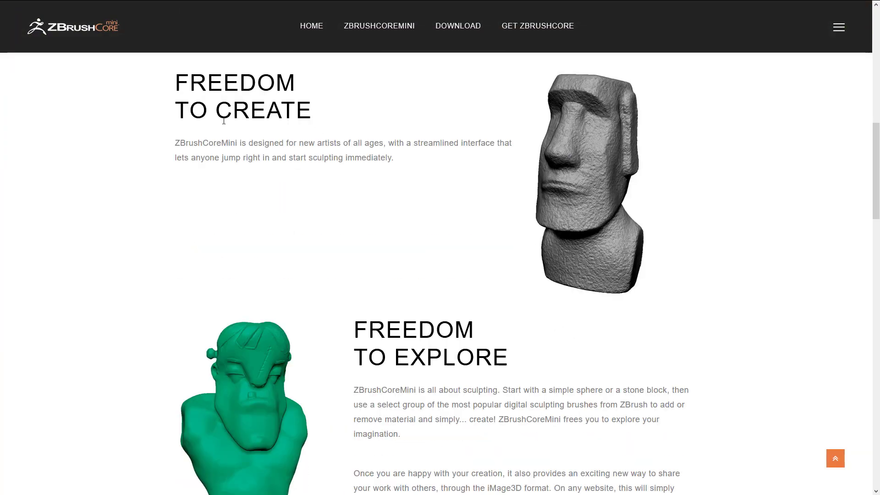
{"action": "mouse_move", "coordinate": [460, 145]}
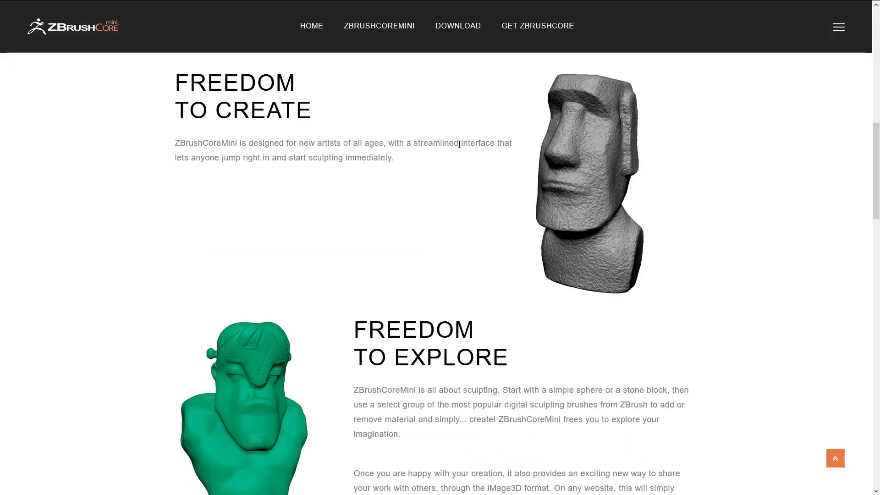
{"action": "scroll", "scroll_direction": "down", "scroll_amount": 3}
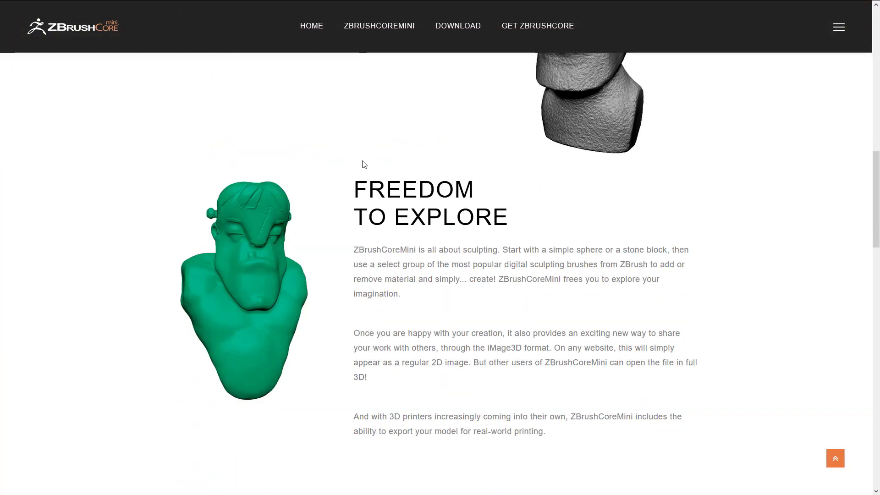
{"action": "scroll", "scroll_direction": "down", "scroll_amount": 3}
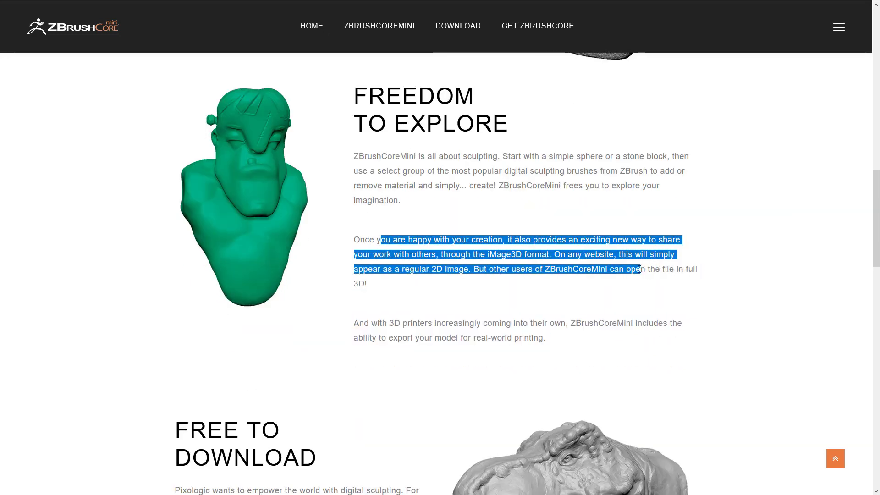
{"action": "left_click", "coordinate": [637, 267]}
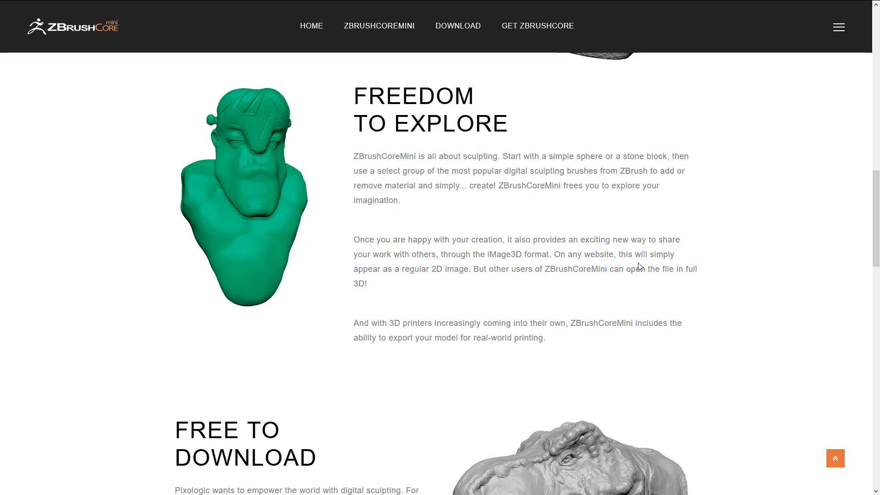
{"action": "scroll", "scroll_direction": "down", "scroll_amount": 3}
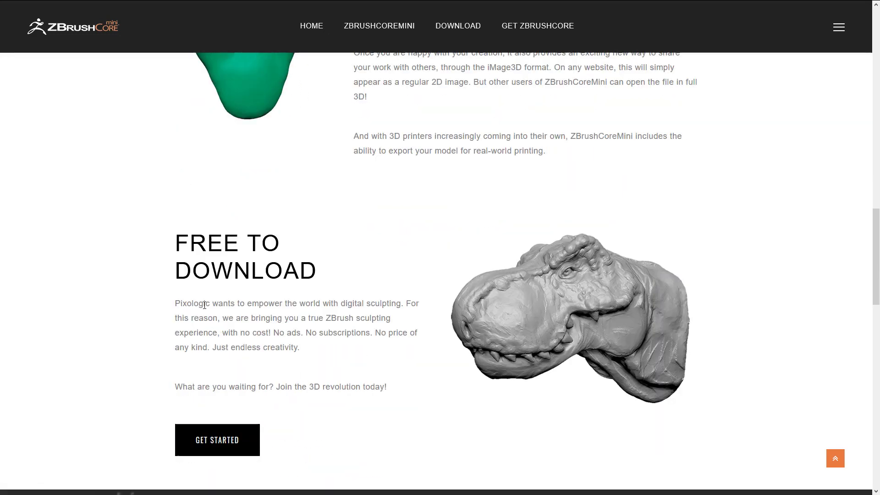
{"action": "double_click", "coordinate": [320, 332]}
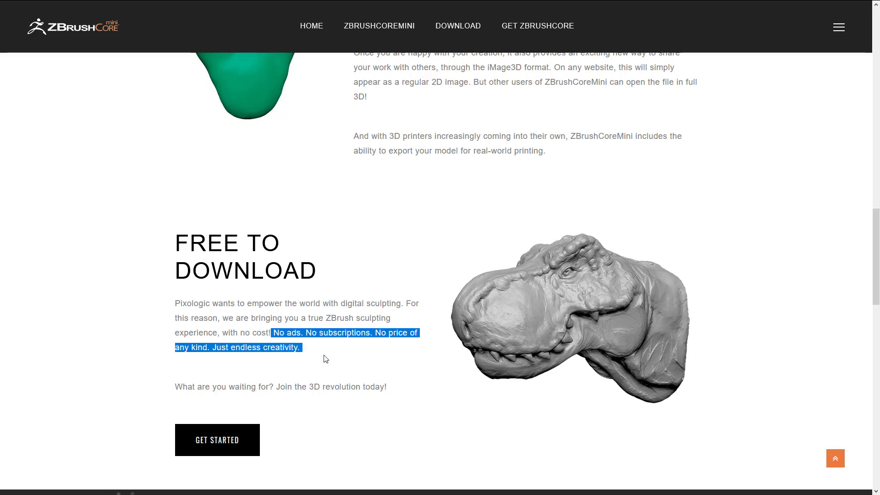
Step: Continue to the recommended and minimum system requirements and the page footer
{"action": "scroll", "scroll_direction": "down", "scroll_amount": 3}
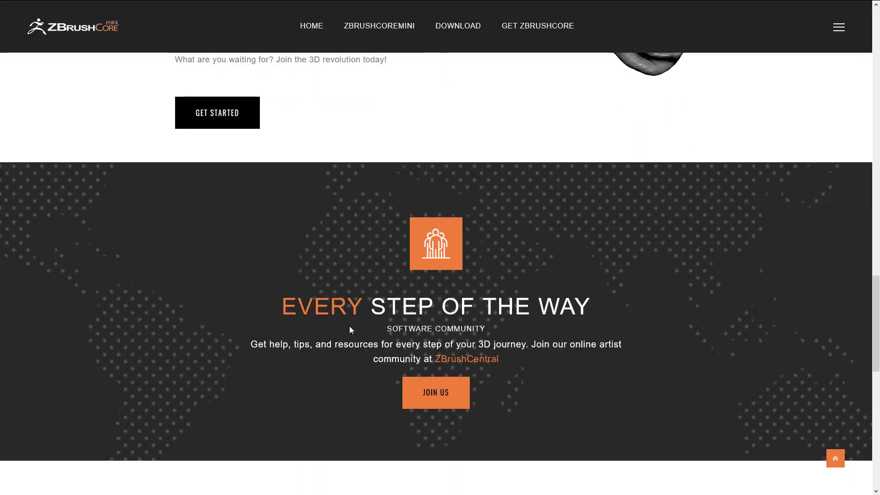
{"action": "scroll", "scroll_direction": "down", "scroll_amount": 3}
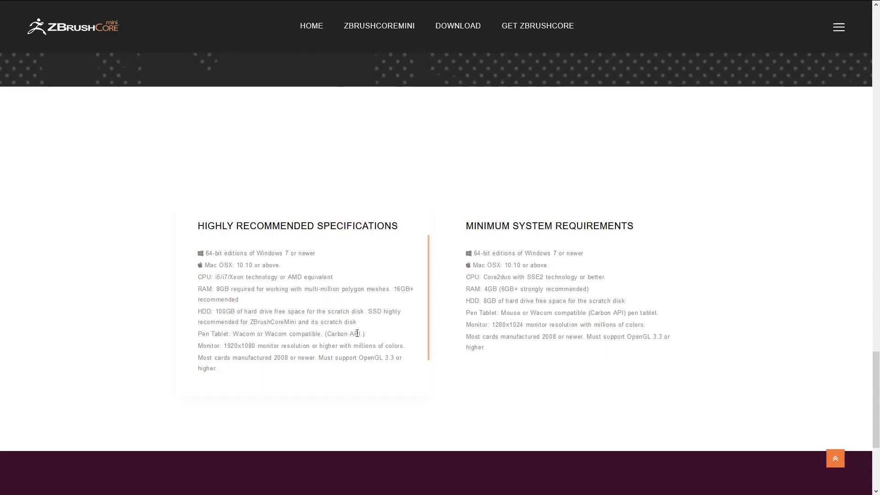
{"action": "scroll", "scroll_direction": "up", "scroll_amount": 3}
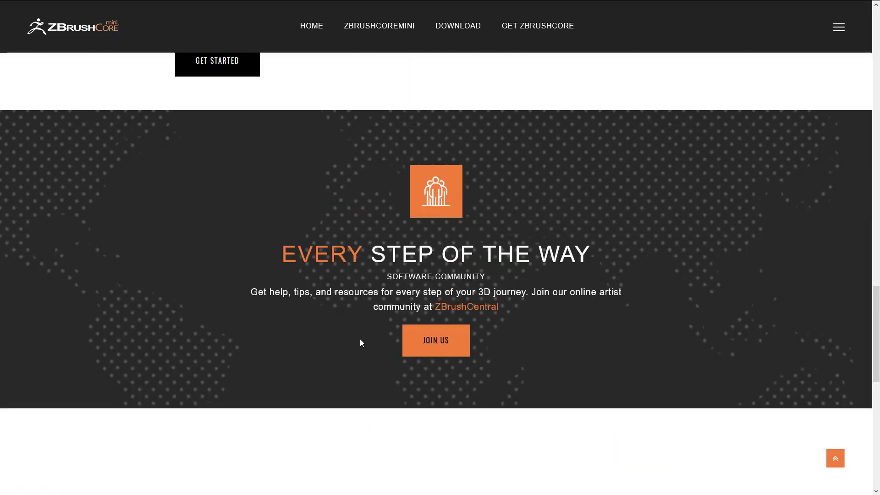
{"action": "scroll", "scroll_direction": "up", "scroll_amount": 3}
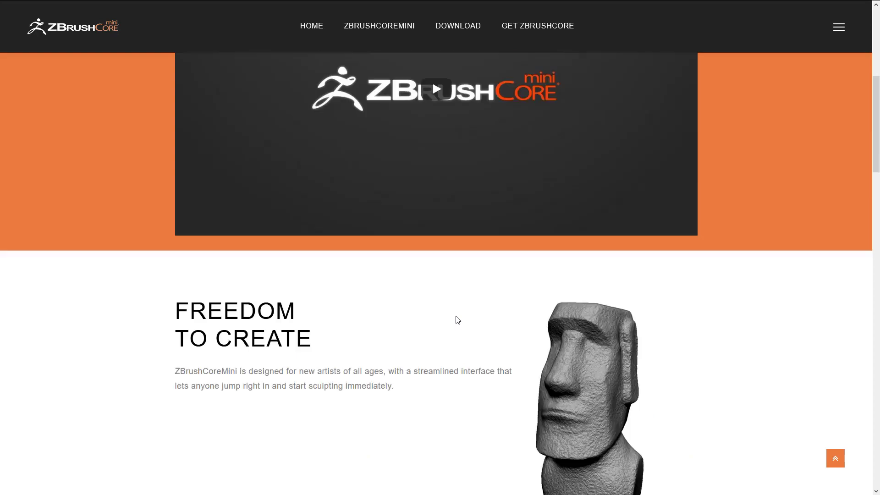
{"action": "scroll", "scroll_direction": "down", "scroll_amount": 3}
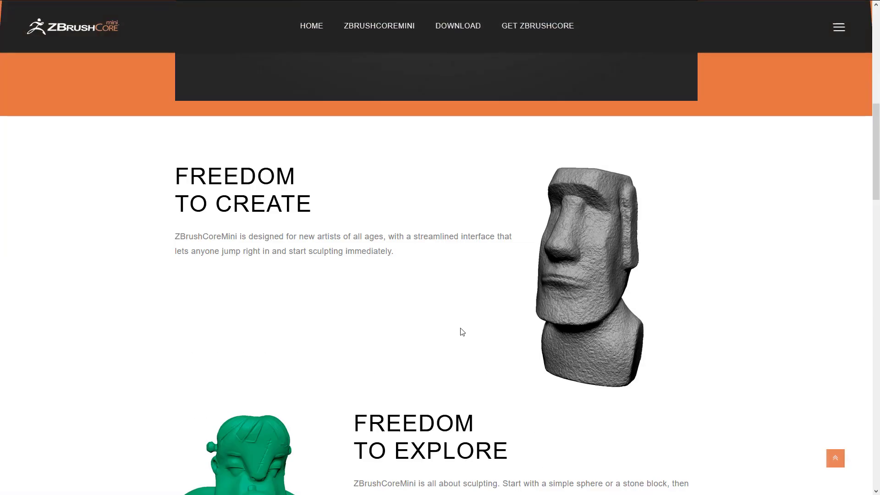
{"action": "scroll", "scroll_direction": "down", "scroll_amount": 3}
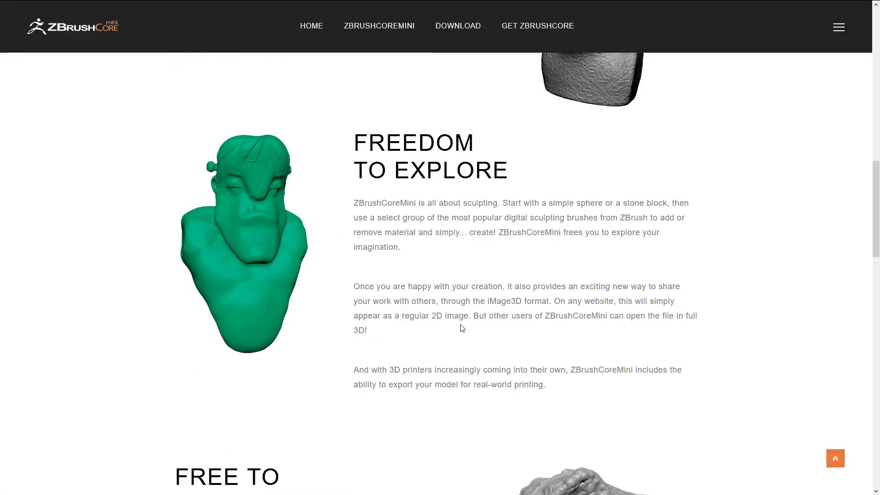
{"action": "scroll", "scroll_direction": "down", "scroll_amount": 3}
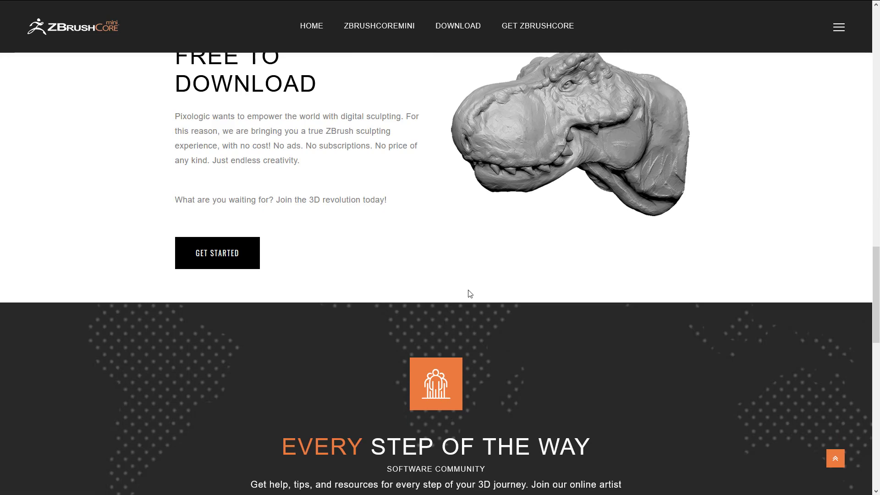
{"action": "scroll", "scroll_direction": "down", "scroll_amount": 3}
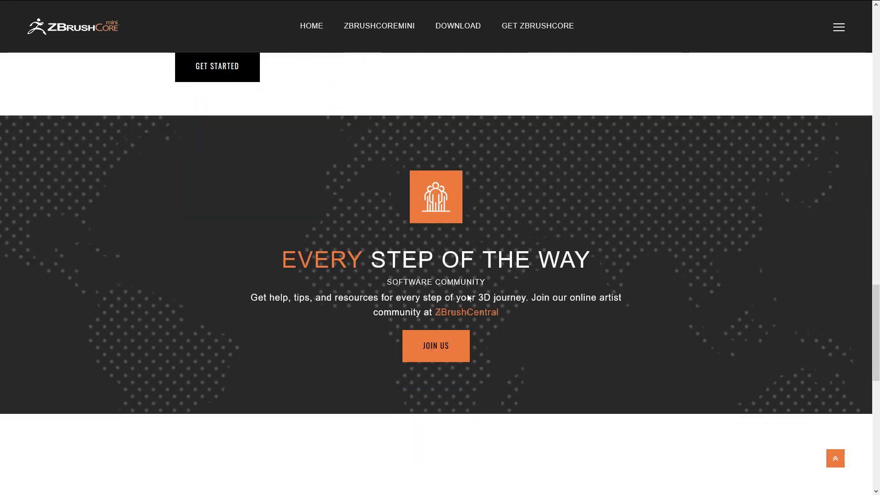
{"action": "scroll", "scroll_direction": "down", "scroll_amount": 3}
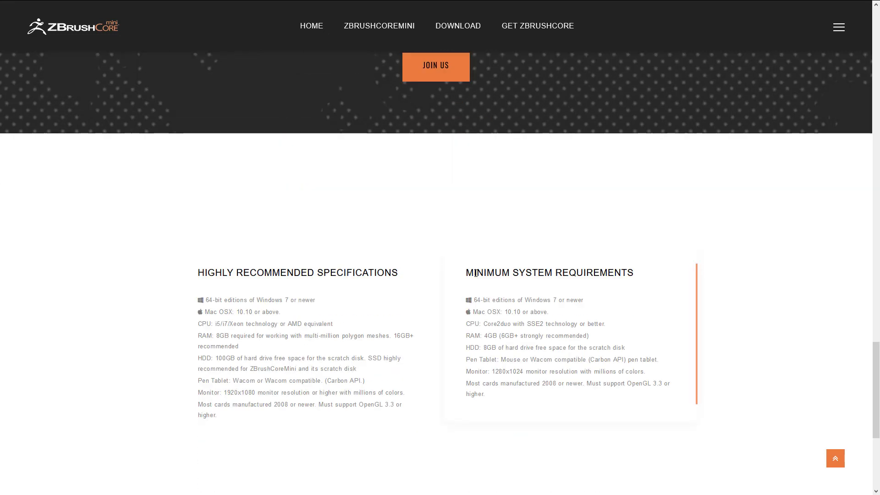
{"action": "scroll", "scroll_direction": "down", "scroll_amount": 3}
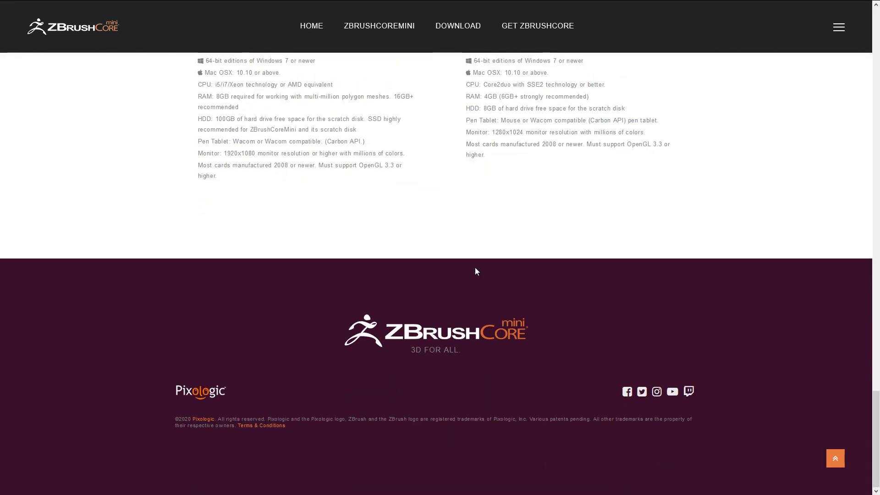
{"action": "scroll", "scroll_direction": "up", "scroll_amount": 3}
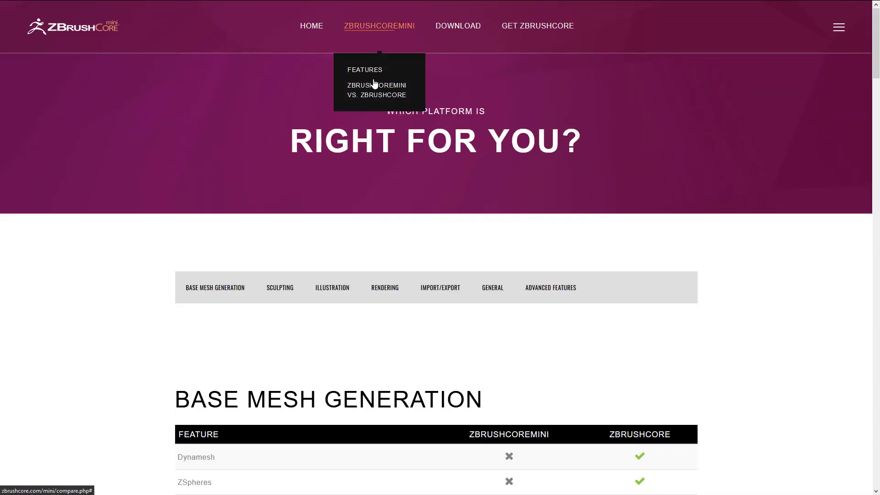
Step: Scroll the feature comparison tables down to the Import/Export section
{"action": "scroll", "scroll_direction": "down", "scroll_amount": 3}
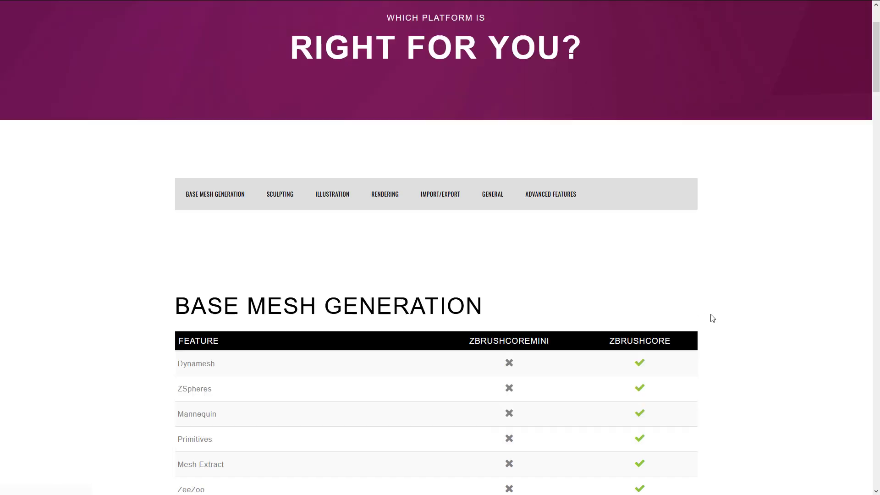
{"action": "scroll", "scroll_direction": "down", "scroll_amount": 3}
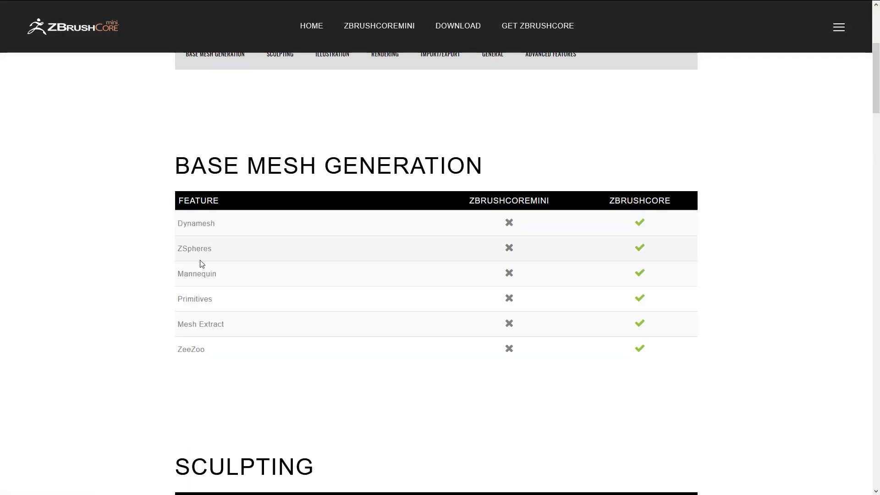
{"action": "mouse_move", "coordinate": [258, 312]}
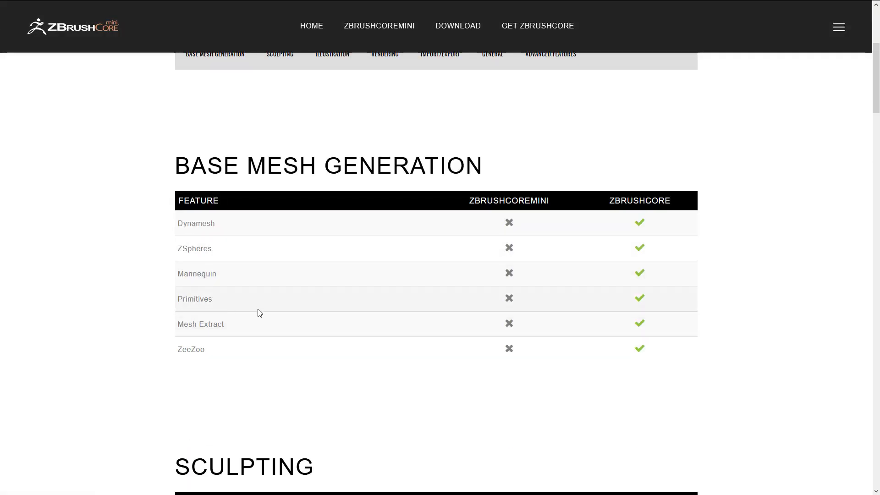
{"action": "scroll", "scroll_direction": "up", "scroll_amount": 3}
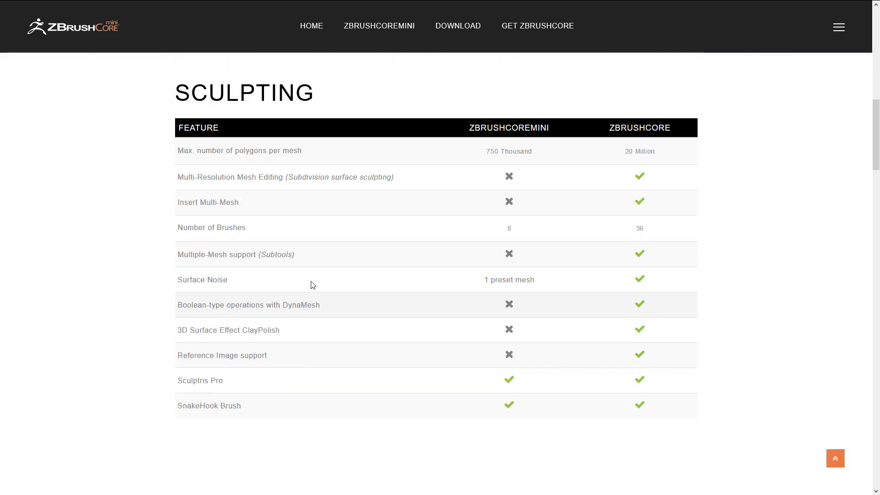
{"action": "mouse_move", "coordinate": [261, 250]}
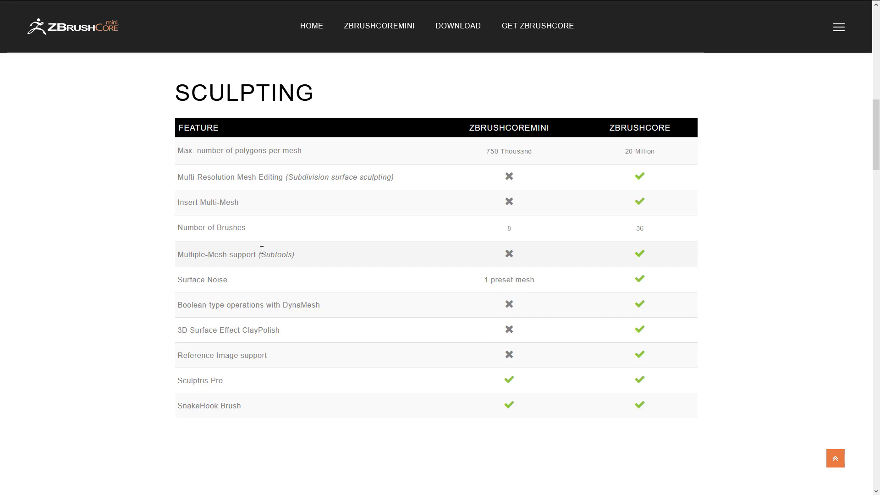
{"action": "mouse_move", "coordinate": [277, 217]}
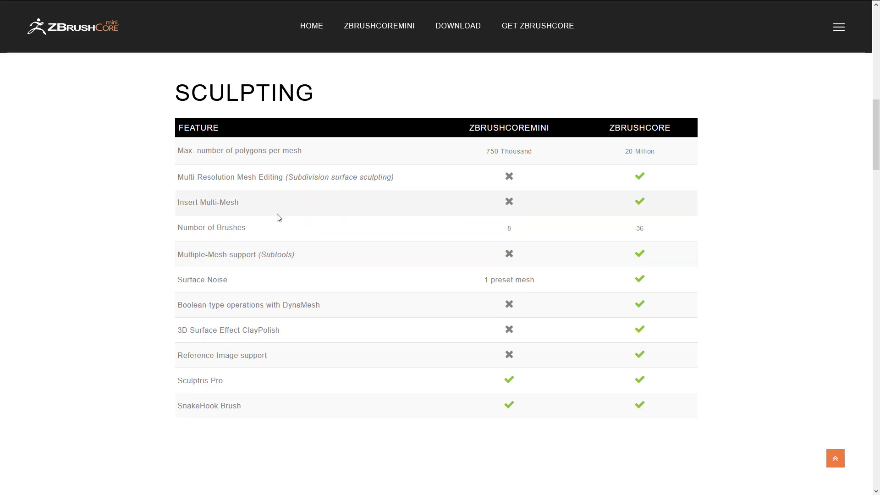
{"action": "scroll", "scroll_direction": "down", "scroll_amount": 3}
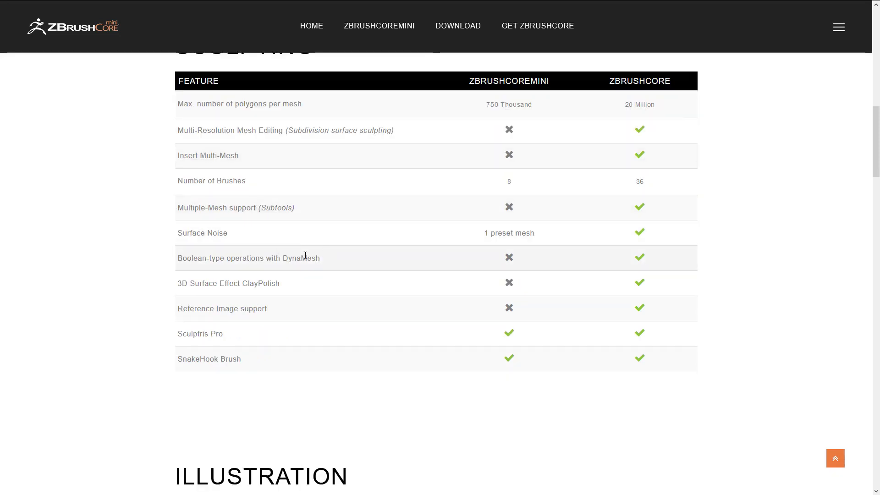
{"action": "scroll", "scroll_direction": "down", "scroll_amount": 3}
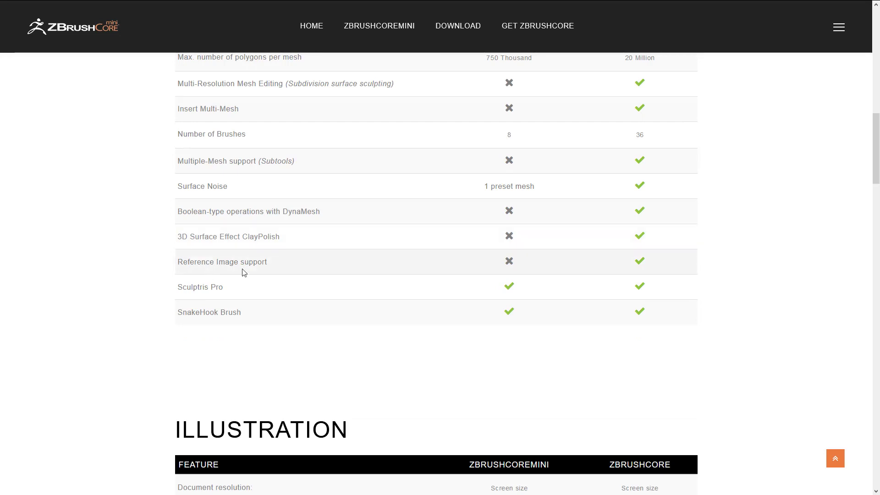
{"action": "scroll", "scroll_direction": "down", "scroll_amount": 3}
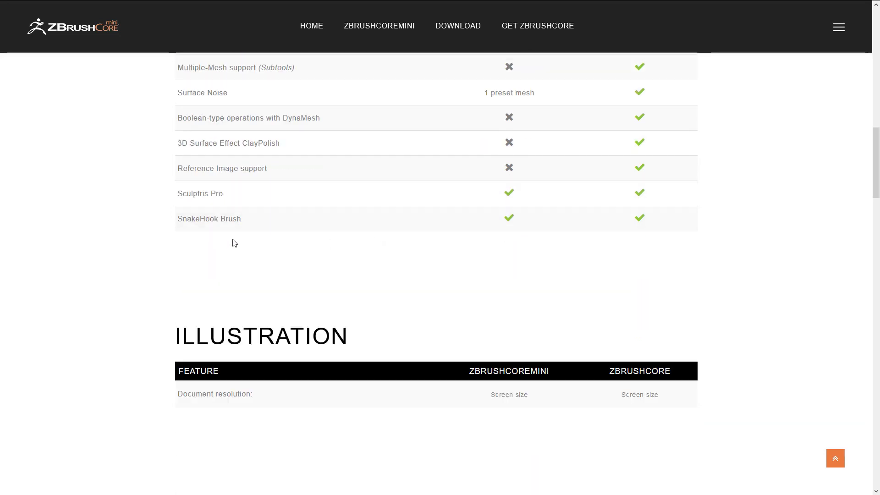
{"action": "scroll", "scroll_direction": "down", "scroll_amount": 3}
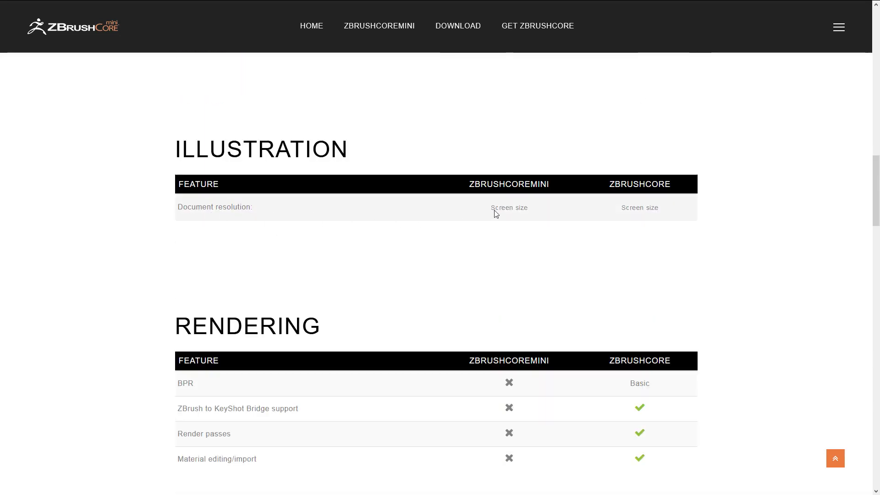
{"action": "scroll", "scroll_direction": "down", "scroll_amount": 3}
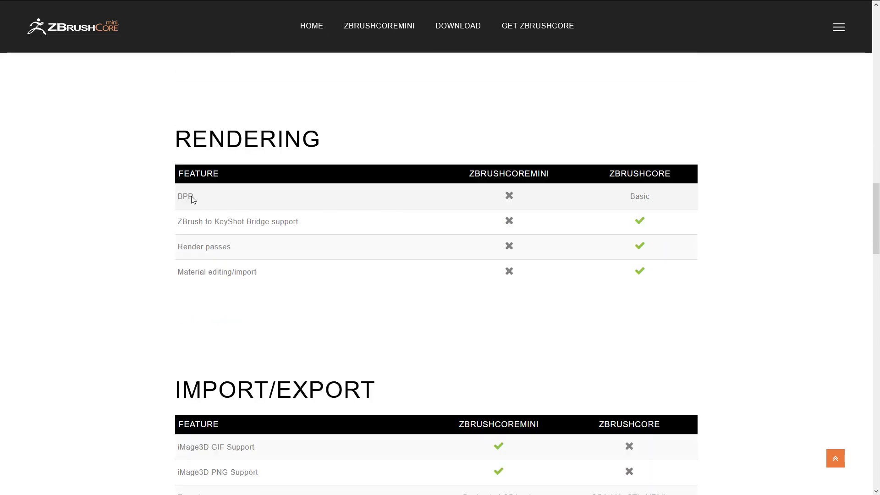
{"action": "scroll", "scroll_direction": "down", "scroll_amount": 3}
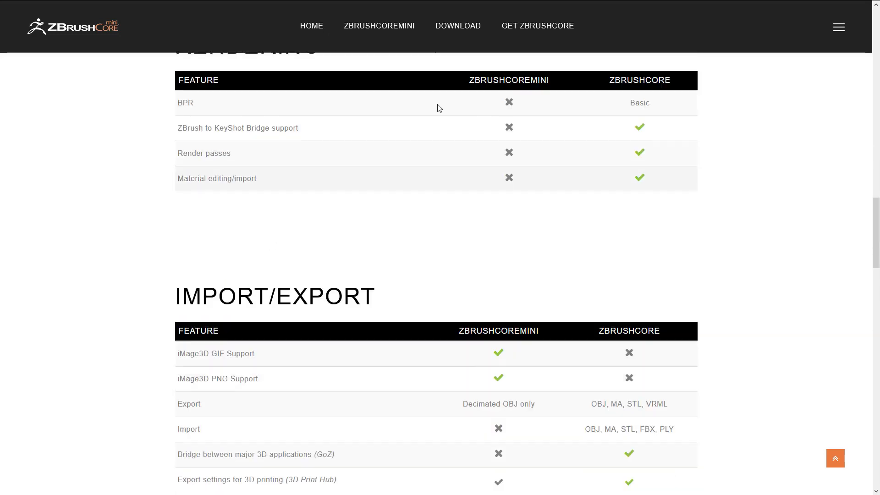
{"action": "scroll", "scroll_direction": "down", "scroll_amount": 3}
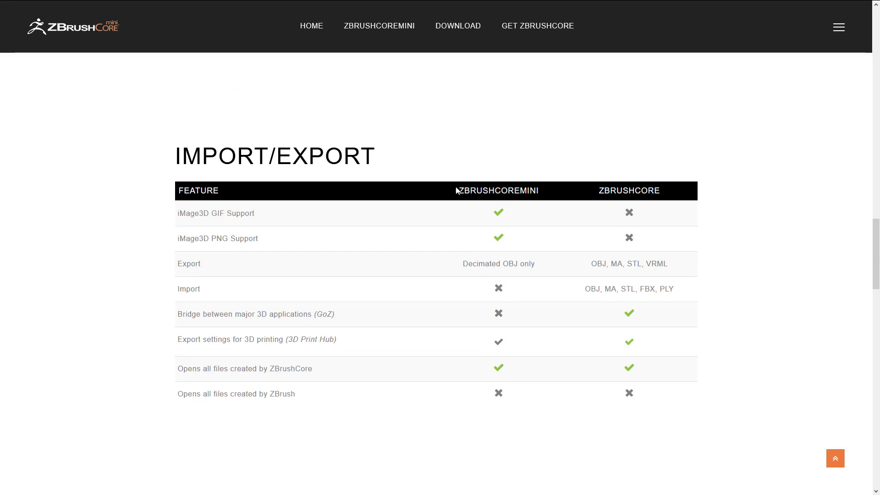
Step: Highlight iMage3D GIF support, the Decimated-OBJ-only export limit, and ZBrushCore's OBJ/MA/STL/VRML export formats
{"action": "double_click", "coordinate": [215, 213]}
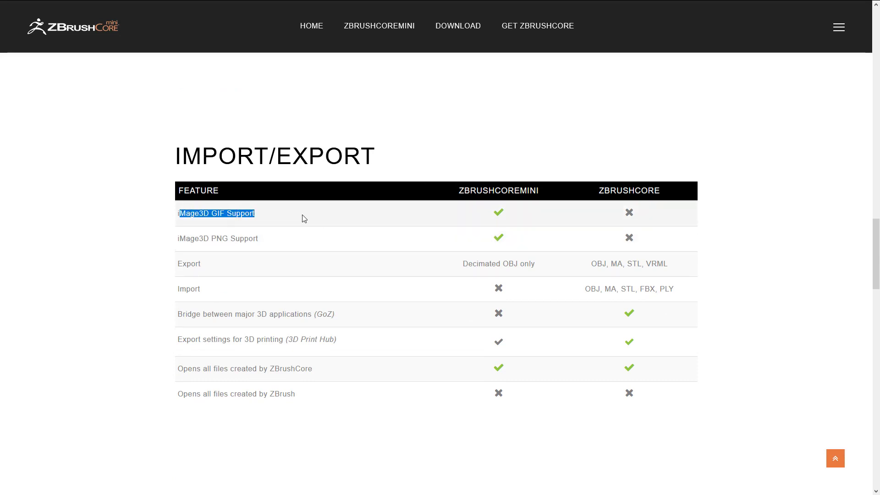
{"action": "double_click", "coordinate": [218, 238]}
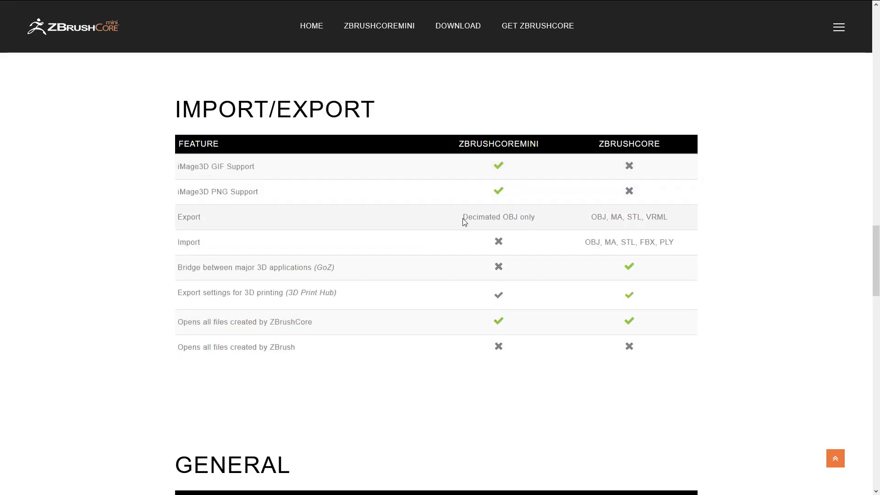
{"action": "mouse_move", "coordinate": [505, 218]}
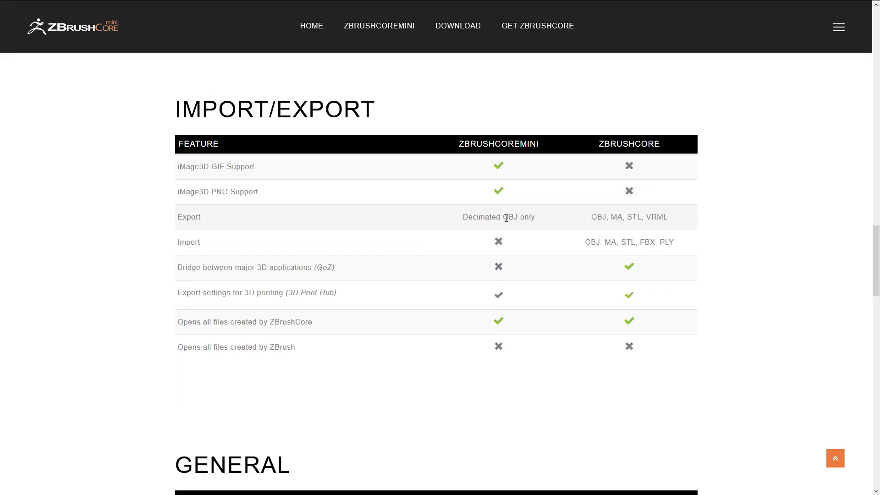
{"action": "double_click", "coordinate": [481, 217]}
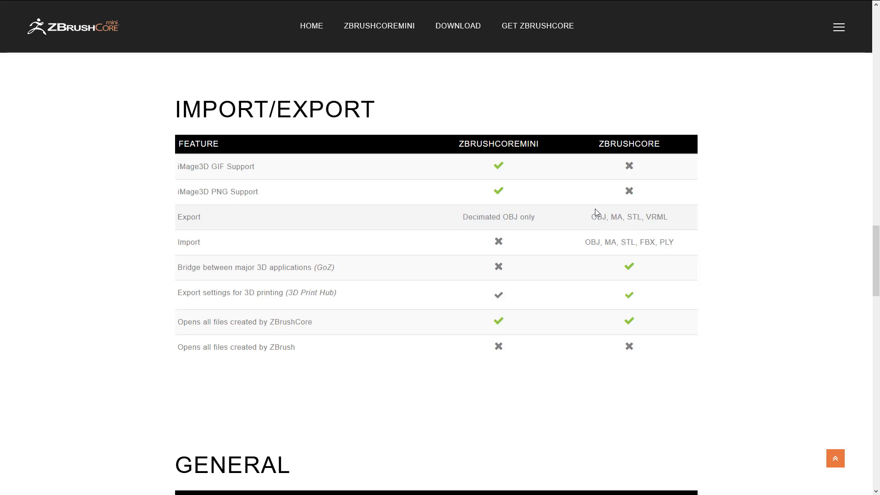
{"action": "double_click", "coordinate": [628, 217]}
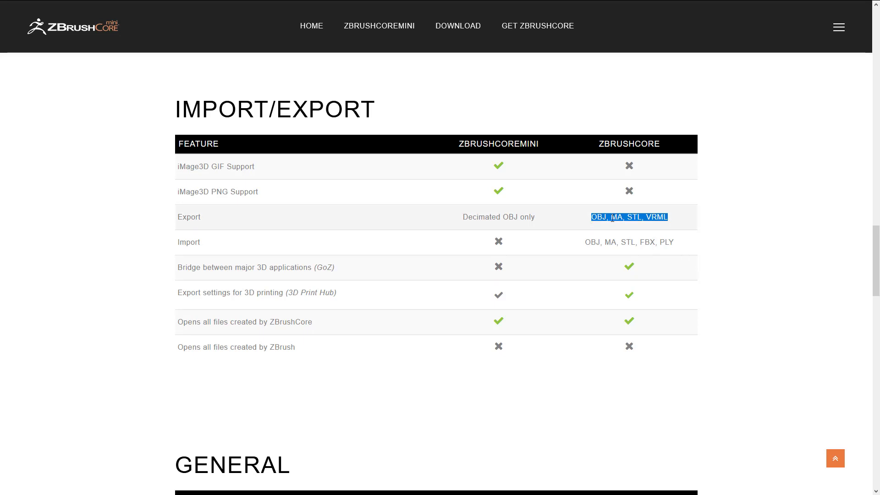
{"action": "mouse_move", "coordinate": [590, 238]}
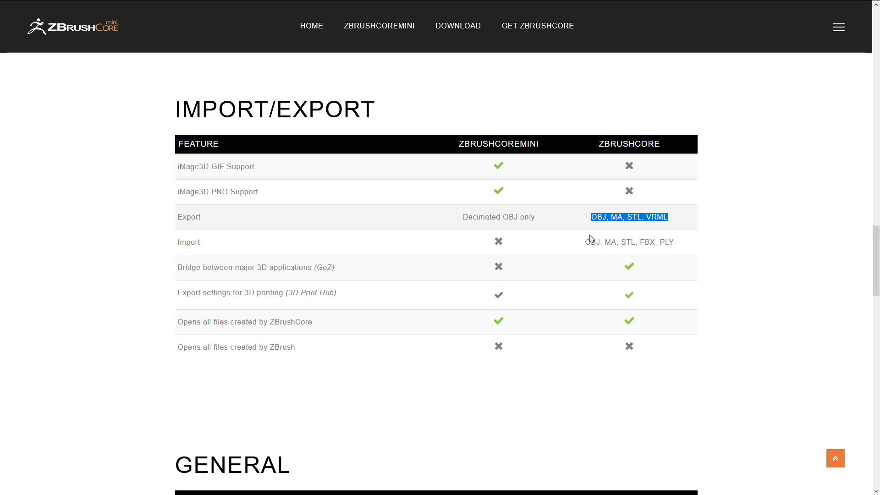
{"action": "mouse_move", "coordinate": [332, 219]}
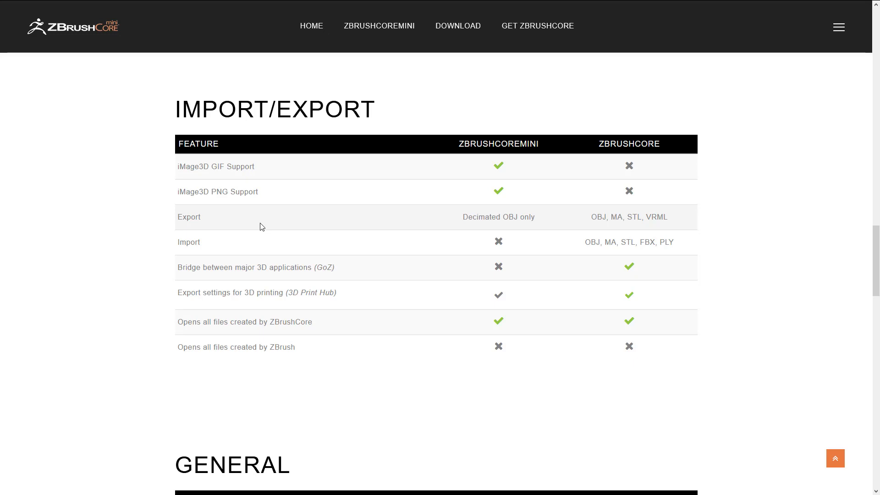
Step: Scroll through the General and Advanced Features tables and back to the 'Which platform is right for you?' header
{"action": "scroll", "scroll_direction": "down", "scroll_amount": 3}
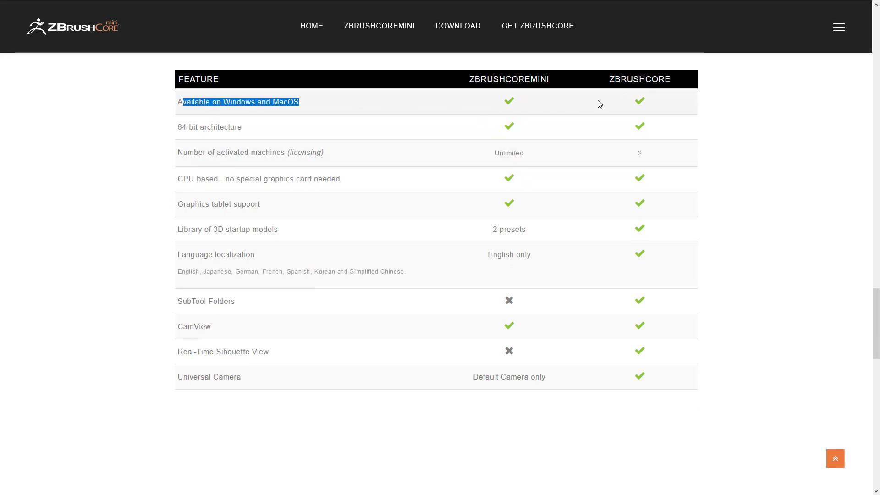
{"action": "mouse_move", "coordinate": [271, 167]}
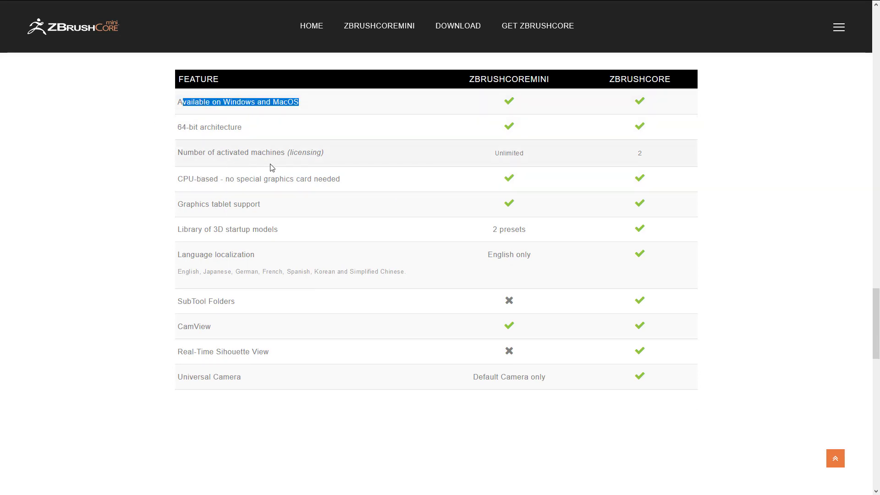
{"action": "scroll", "scroll_direction": "down", "scroll_amount": 3}
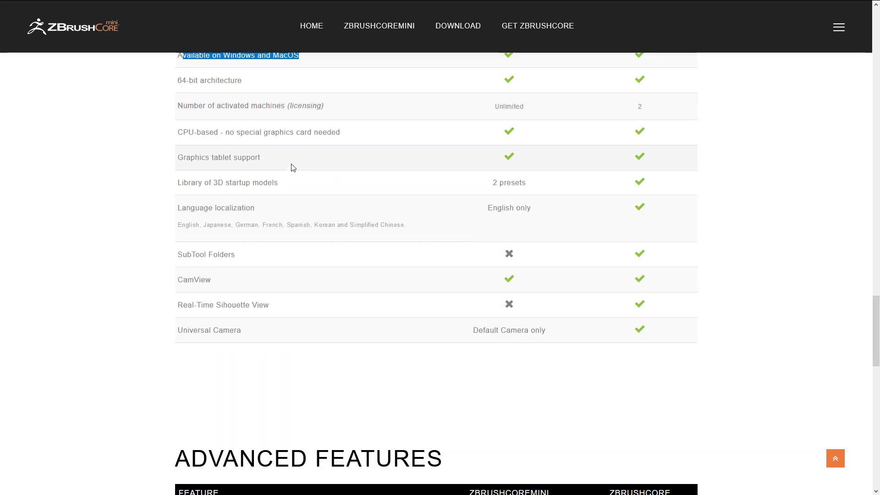
{"action": "scroll", "scroll_direction": "down", "scroll_amount": 3}
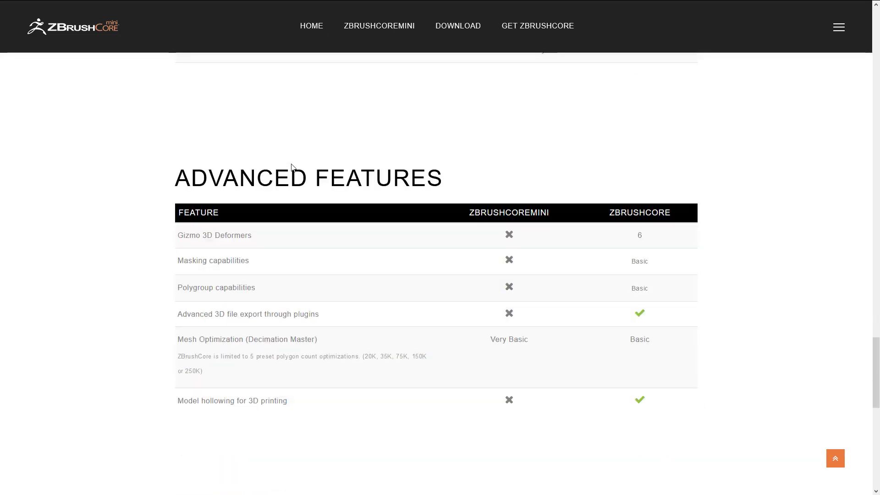
{"action": "scroll", "scroll_direction": "up", "scroll_amount": 3}
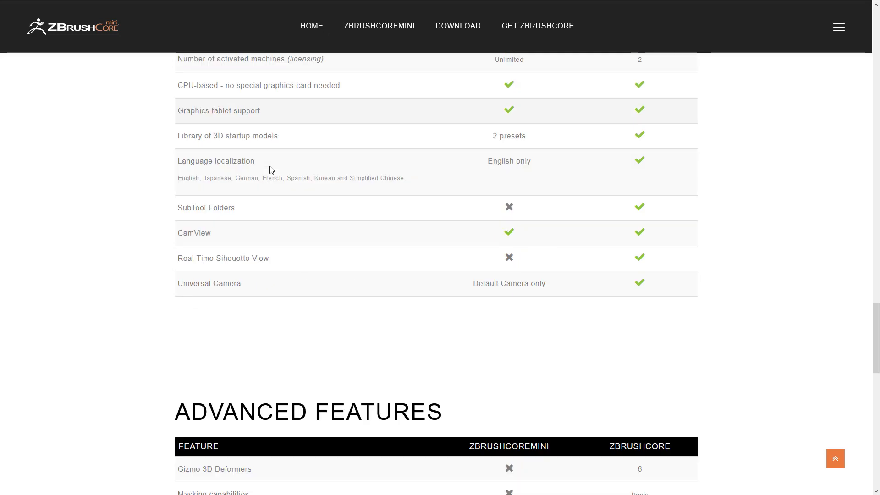
{"action": "scroll", "scroll_direction": "down", "scroll_amount": 3}
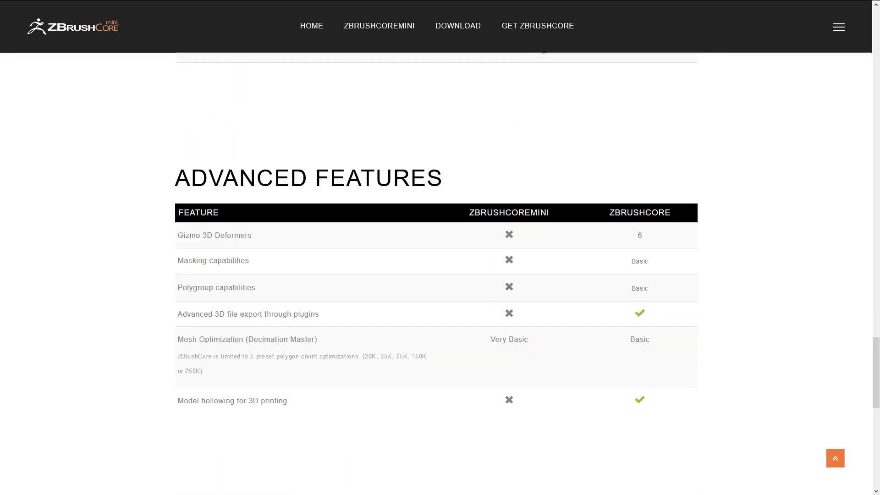
{"action": "scroll", "scroll_direction": "down", "scroll_amount": 3}
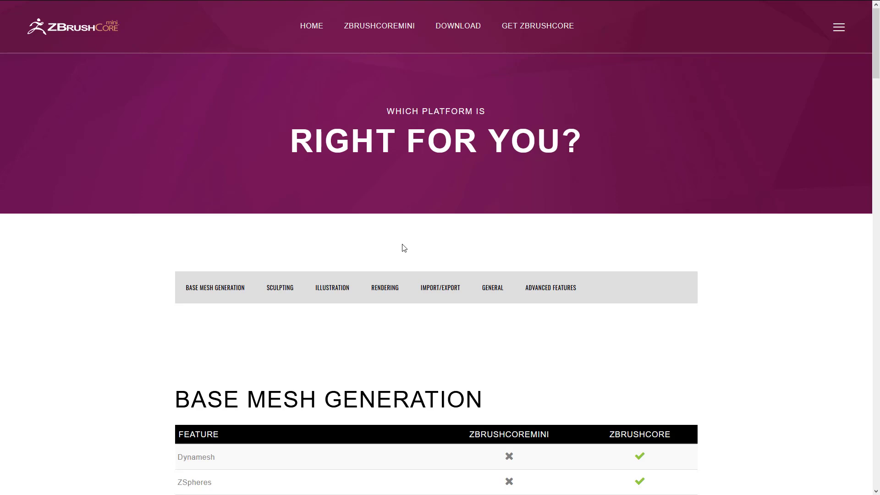
Step: Skim the tables down to the system requirements, then scroll back up to the Illustration table
{"action": "scroll", "scroll_direction": "down", "scroll_amount": 3}
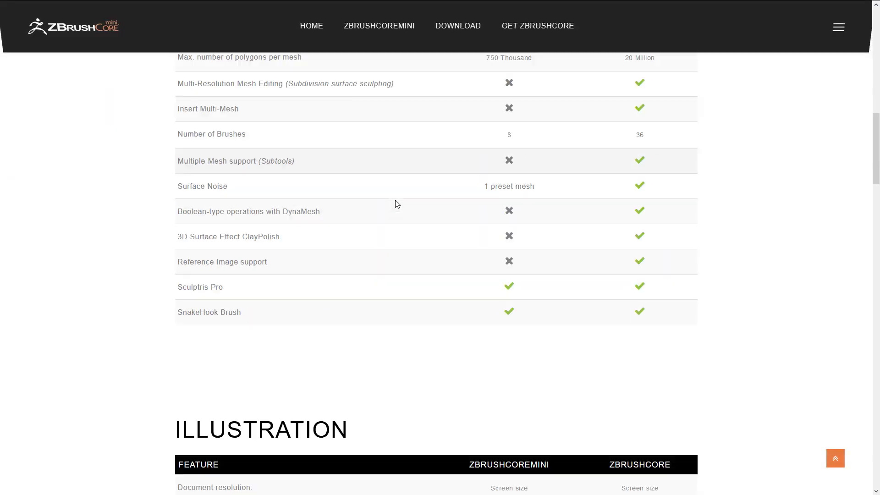
{"action": "scroll", "scroll_direction": "down", "scroll_amount": 3}
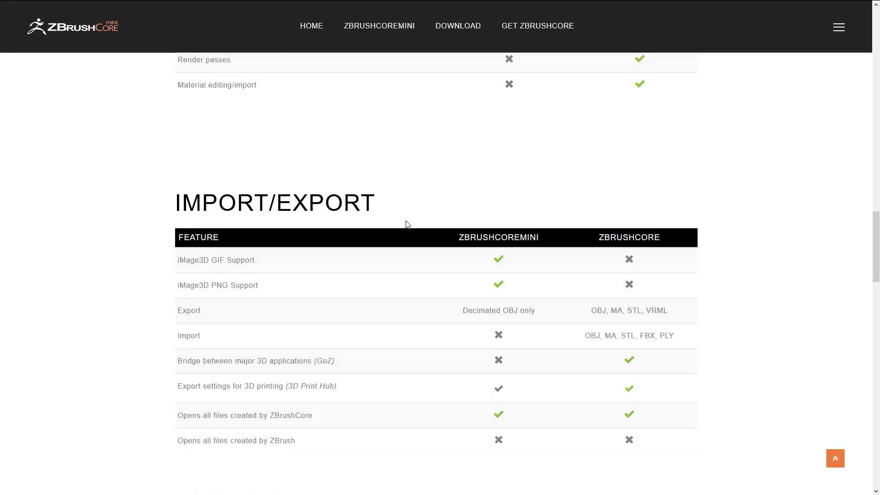
{"action": "scroll", "scroll_direction": "down", "scroll_amount": 3}
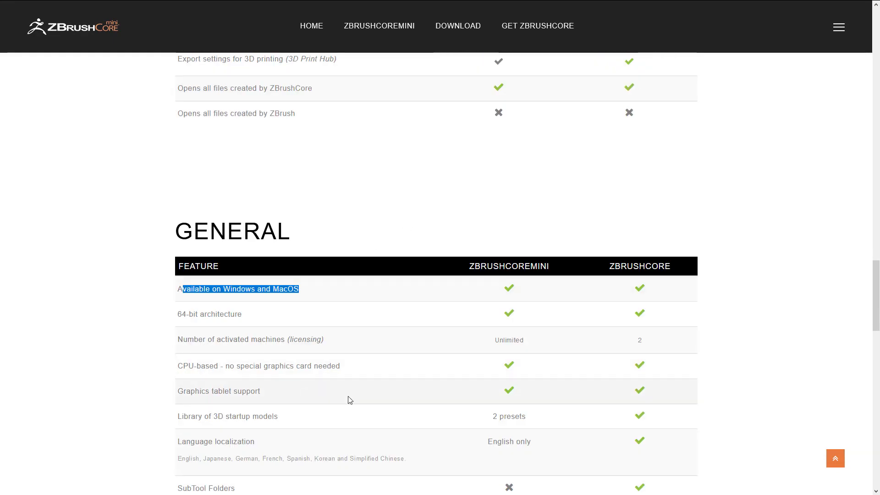
{"action": "scroll", "scroll_direction": "down", "scroll_amount": 3}
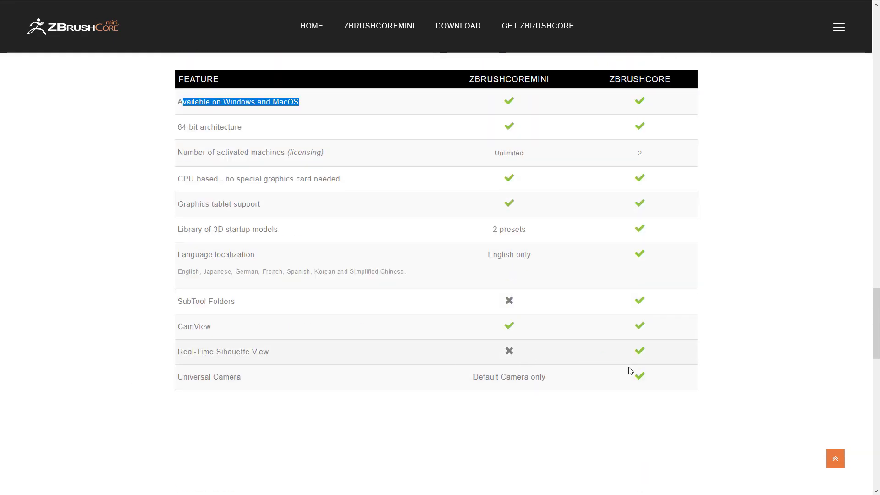
{"action": "scroll", "scroll_direction": "down", "scroll_amount": 3}
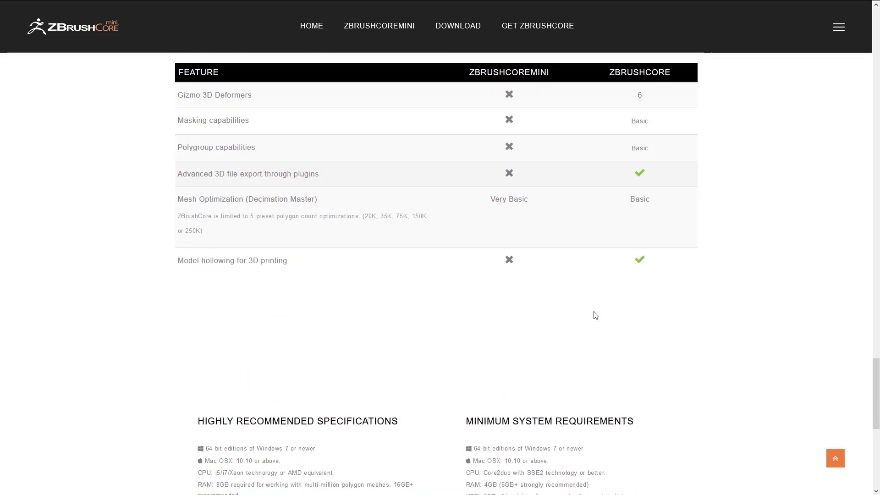
{"action": "scroll", "scroll_direction": "down", "scroll_amount": 3}
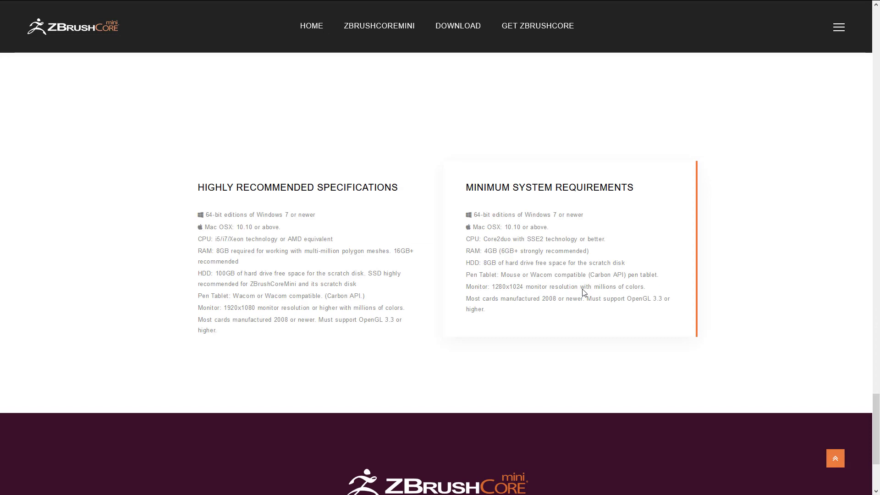
{"action": "scroll", "scroll_direction": "up", "scroll_amount": 3}
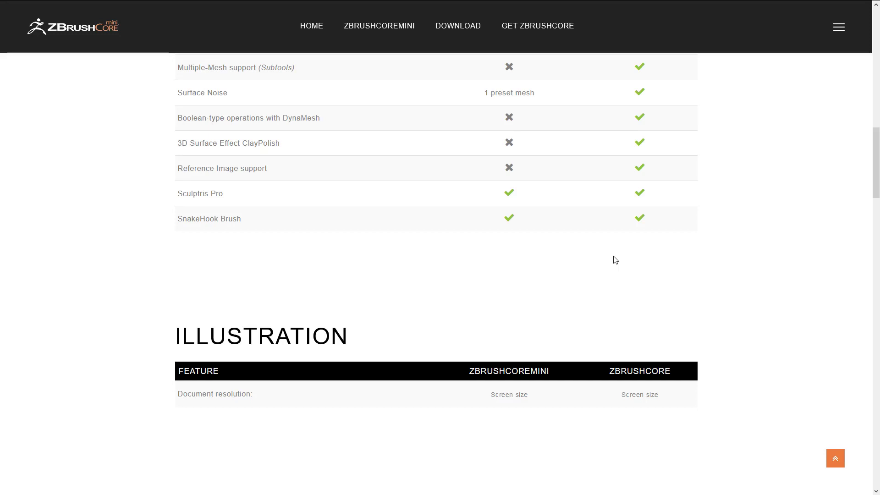
Step: Alt+Tab to the red stone sculpt in ZBrushCoreMini, then bring up the window switcher
{"action": "key", "text": "alt+tab"}
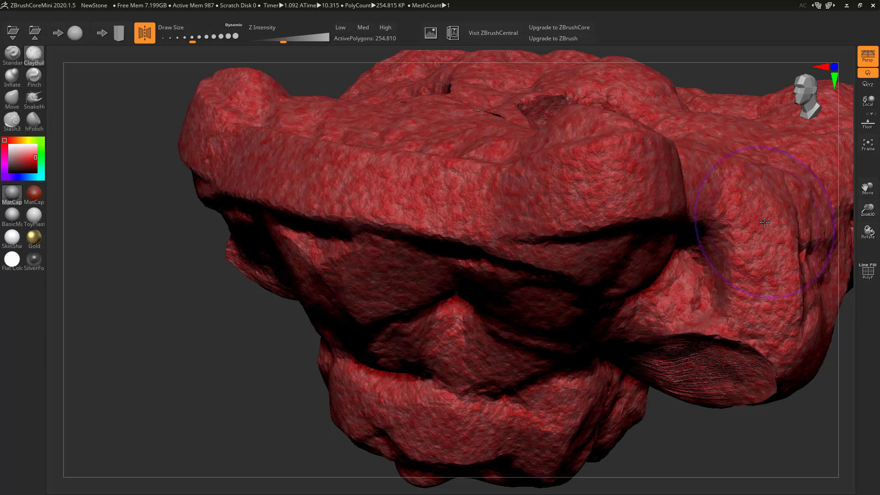
{"action": "key", "text": "alt+tab"}
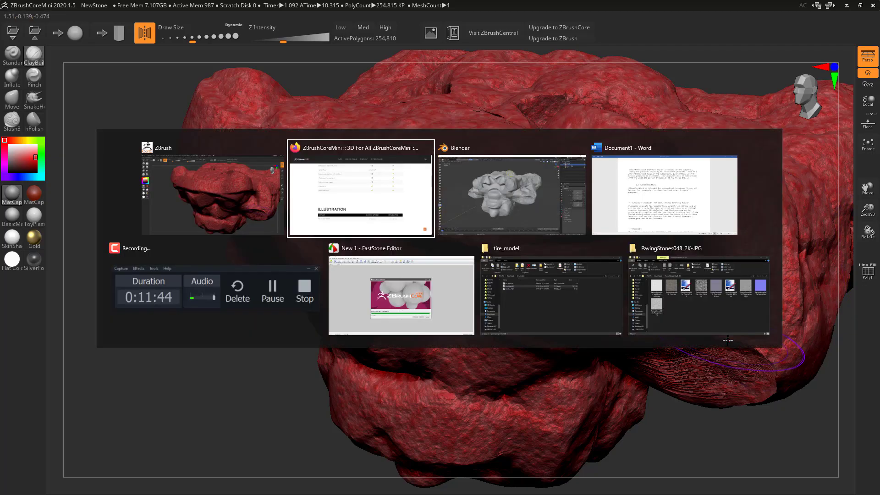
Step: Return to the Firefox window and go to the ZBRUSHCOREMINI features page
{"action": "left_click", "coordinate": [359, 188]}
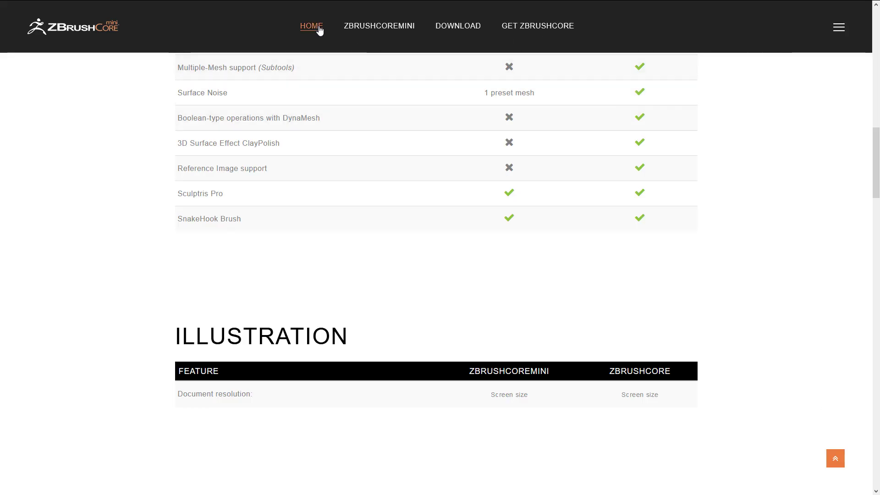
{"action": "scroll", "scroll_direction": "up", "scroll_amount": 3}
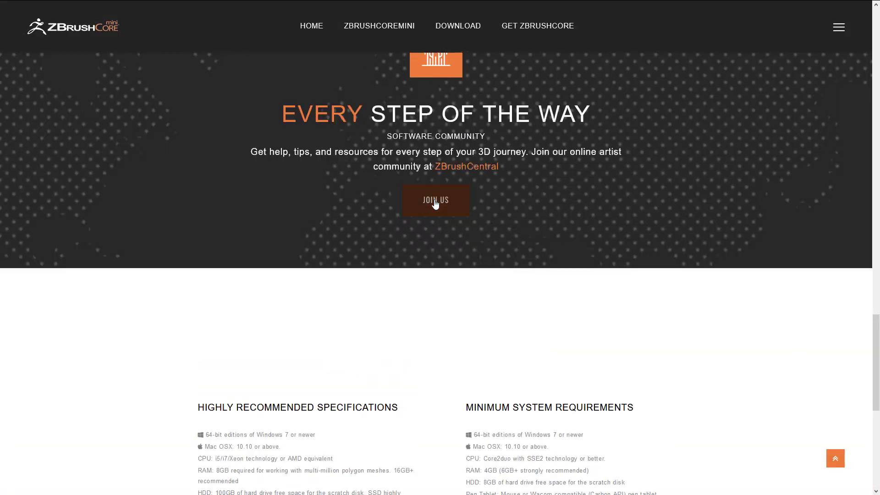
{"action": "left_click", "coordinate": [379, 26]}
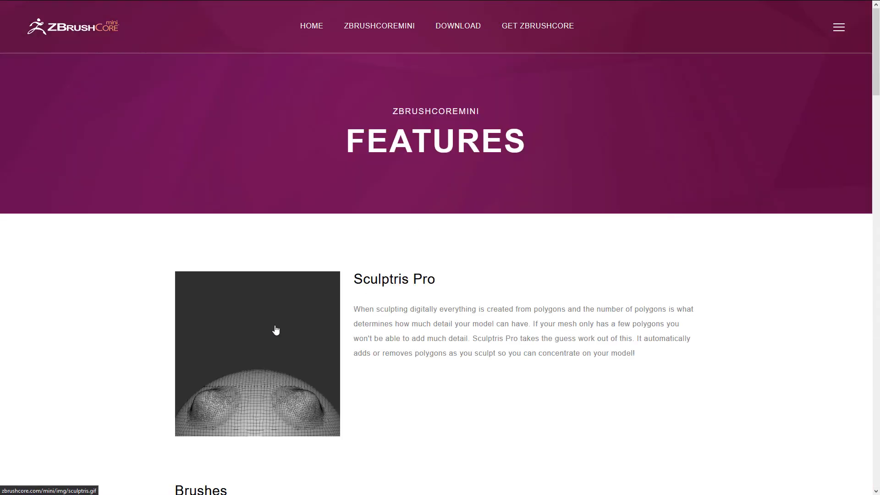
Step: Scroll the features page to the 'Get ZBrushCoreMini' section describing the free Pixologic ID download
{"action": "scroll", "scroll_direction": "down", "scroll_amount": 3}
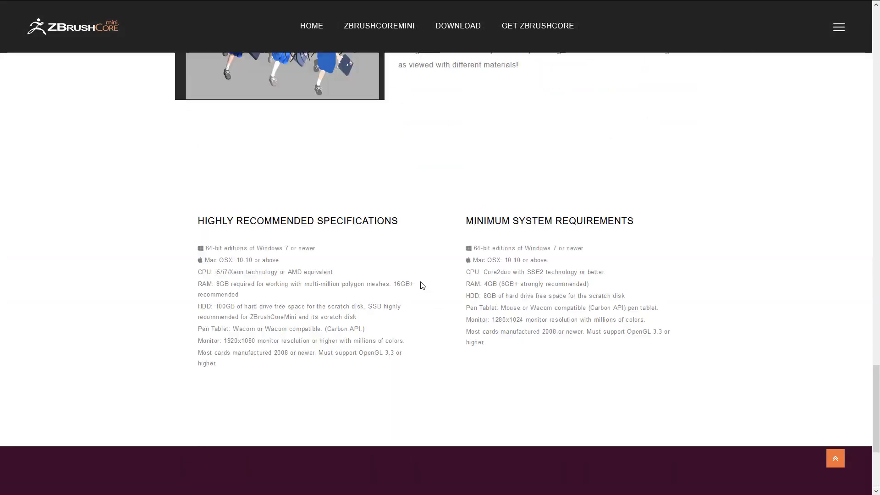
{"action": "scroll", "scroll_direction": "down", "scroll_amount": 3}
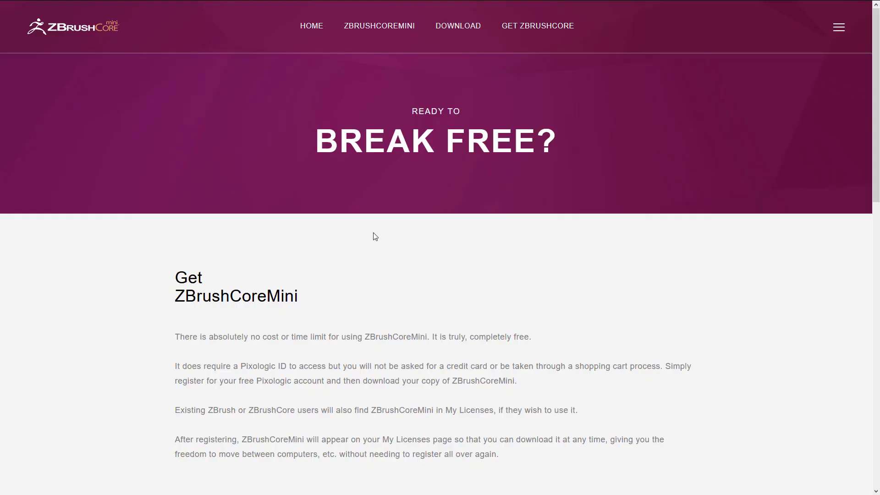
{"action": "scroll", "scroll_direction": "down", "scroll_amount": 3}
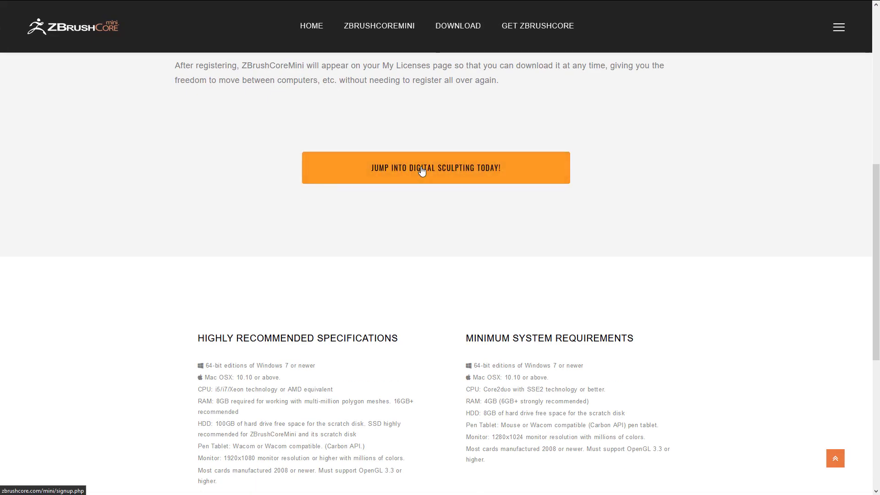
{"action": "scroll", "scroll_direction": "up", "scroll_amount": 3}
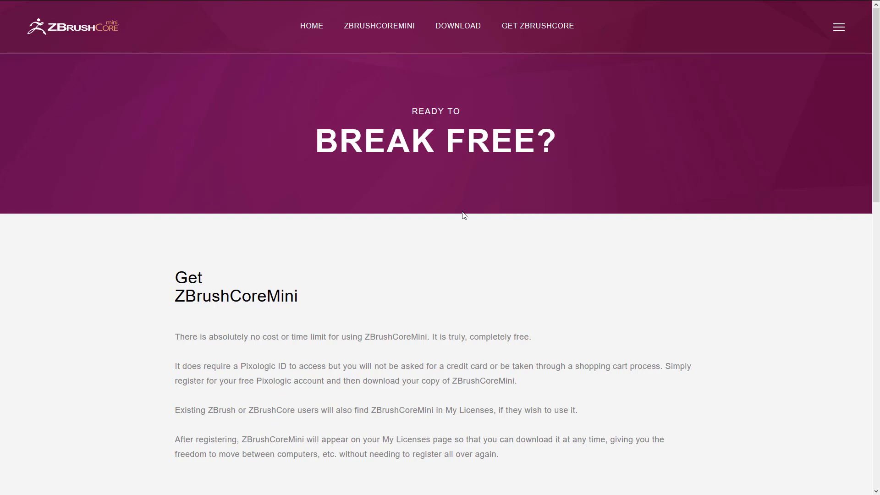
{"action": "mouse_move", "coordinate": [458, 264]}
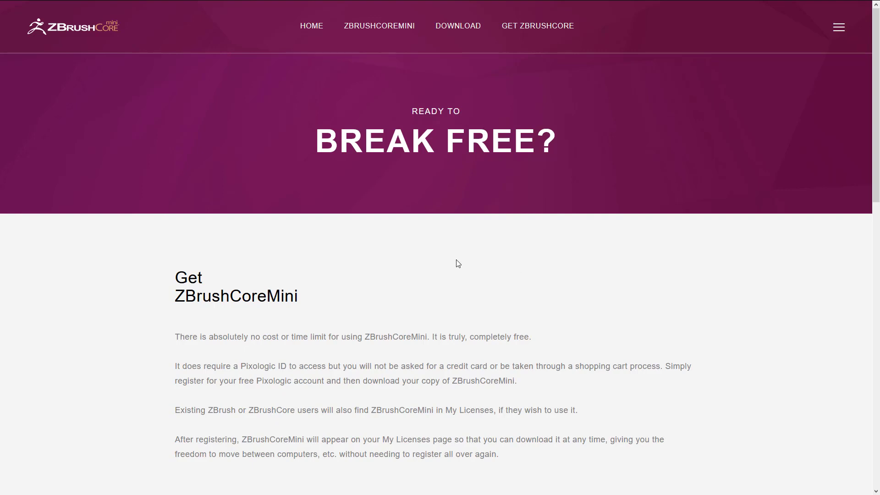
{"action": "mouse_move", "coordinate": [455, 286]}
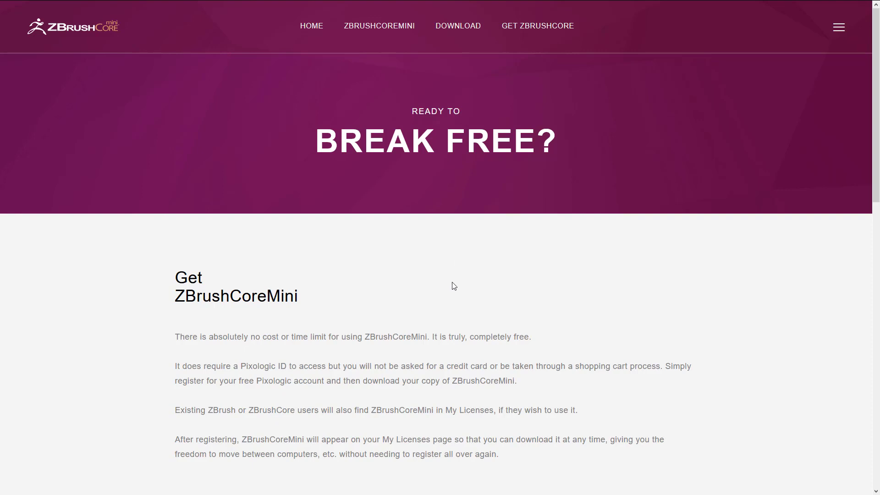
{"action": "mouse_move", "coordinate": [286, 439]}
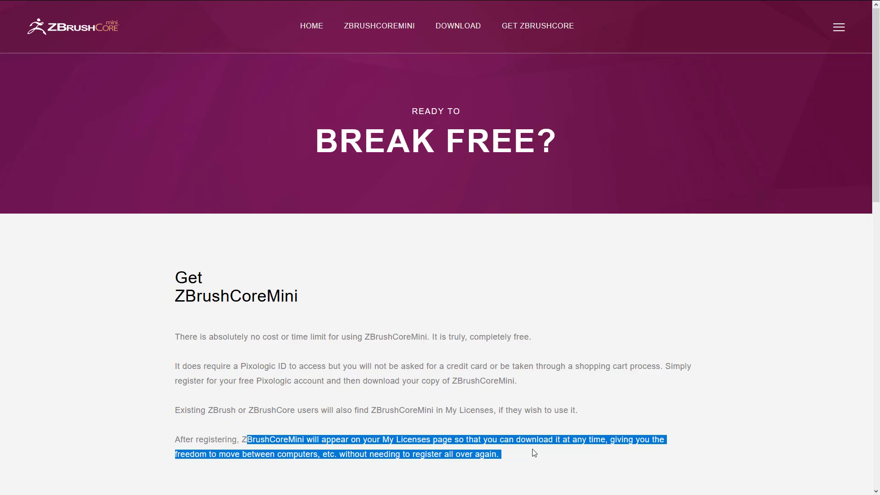
{"action": "left_click", "coordinate": [608, 332]}
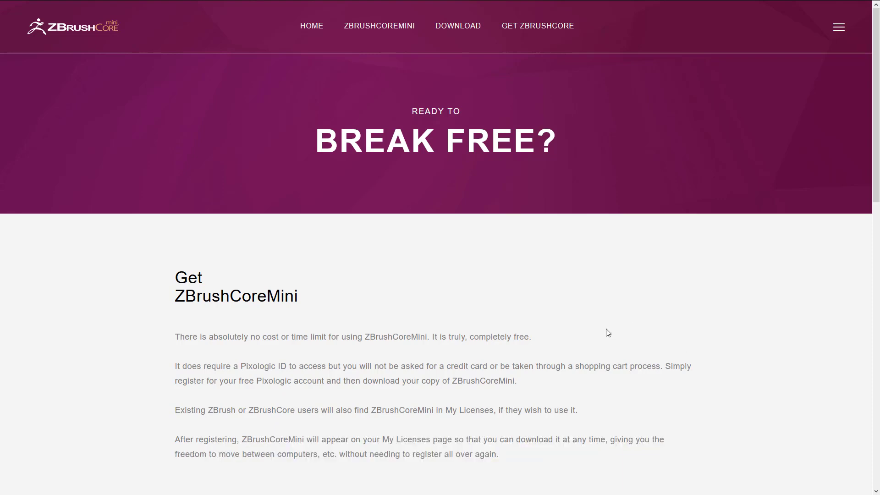